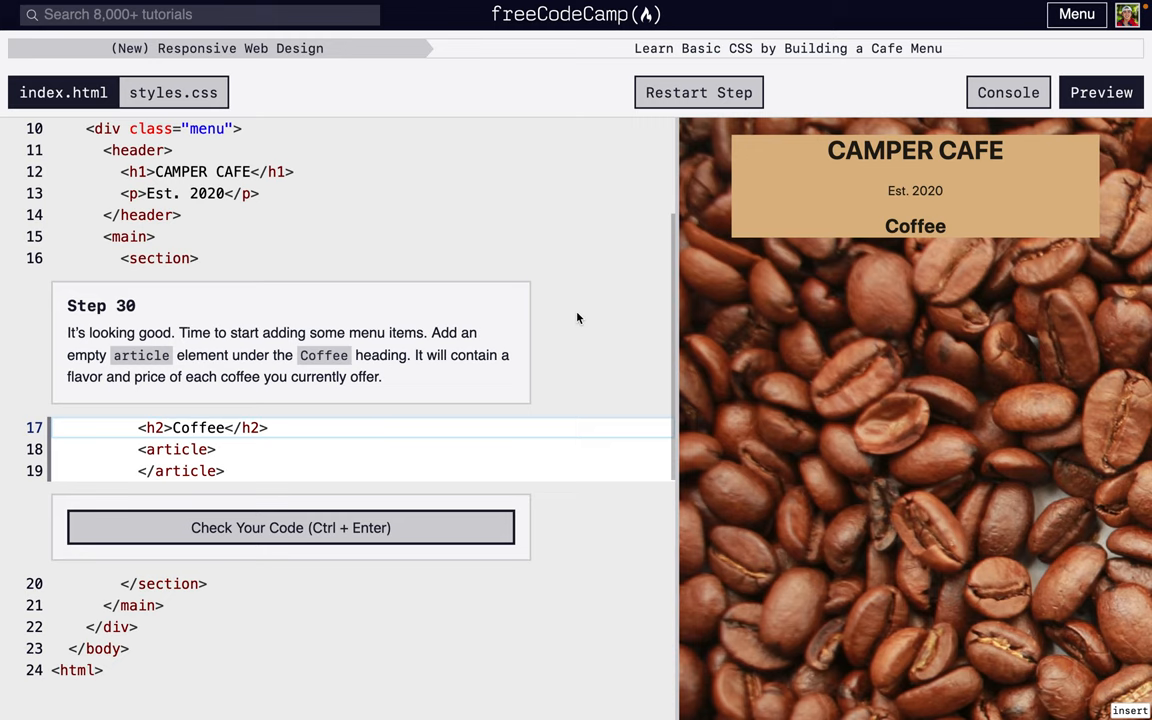
pyautogui.moveTo(444, 528)
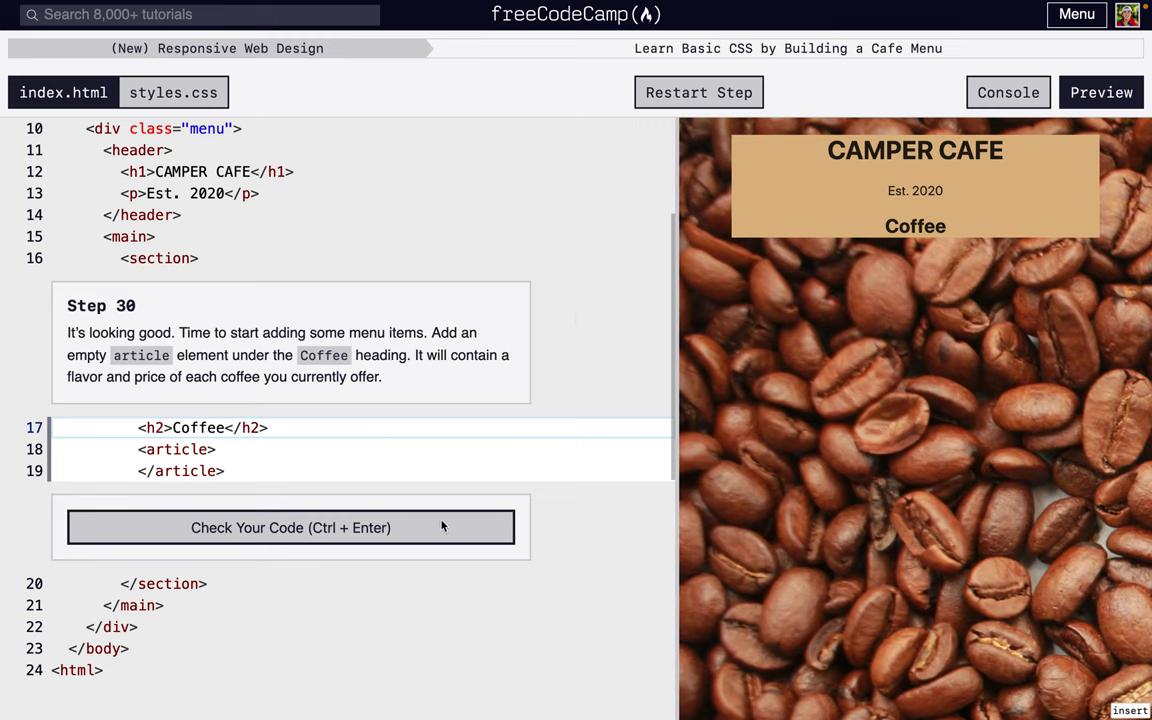
# - Check the empty article under Coffee, pass step 30 and advance to step 31
pyautogui.click(290, 528)
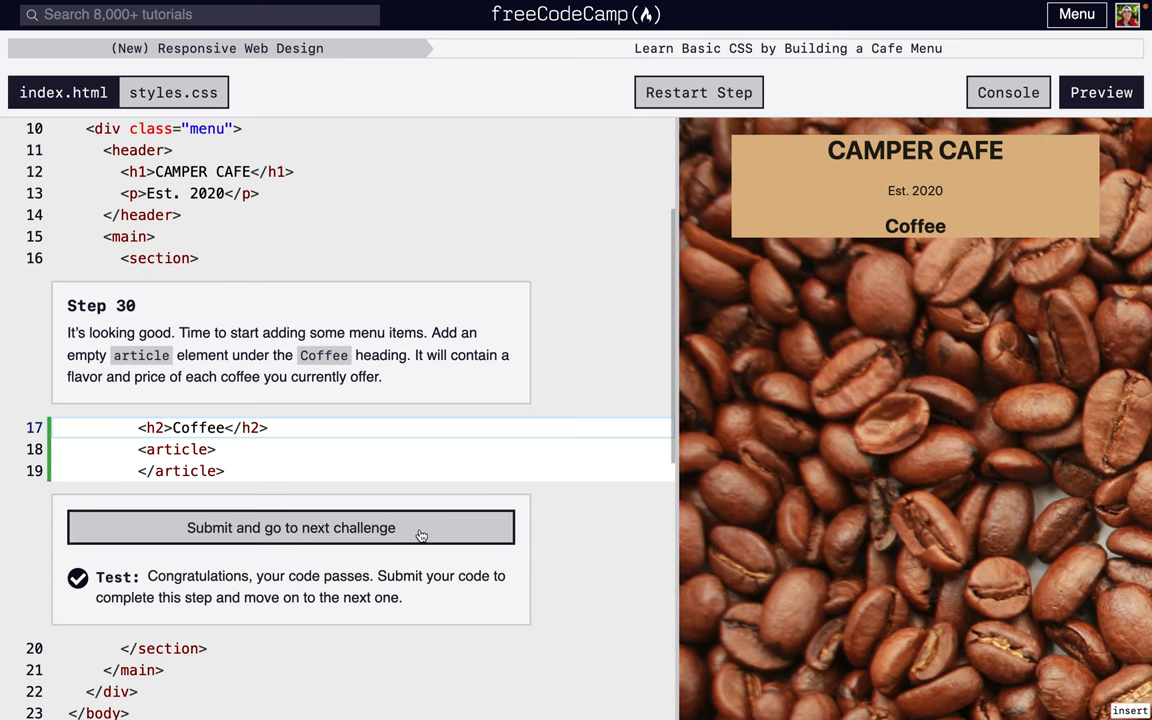
pyautogui.click(290, 528)
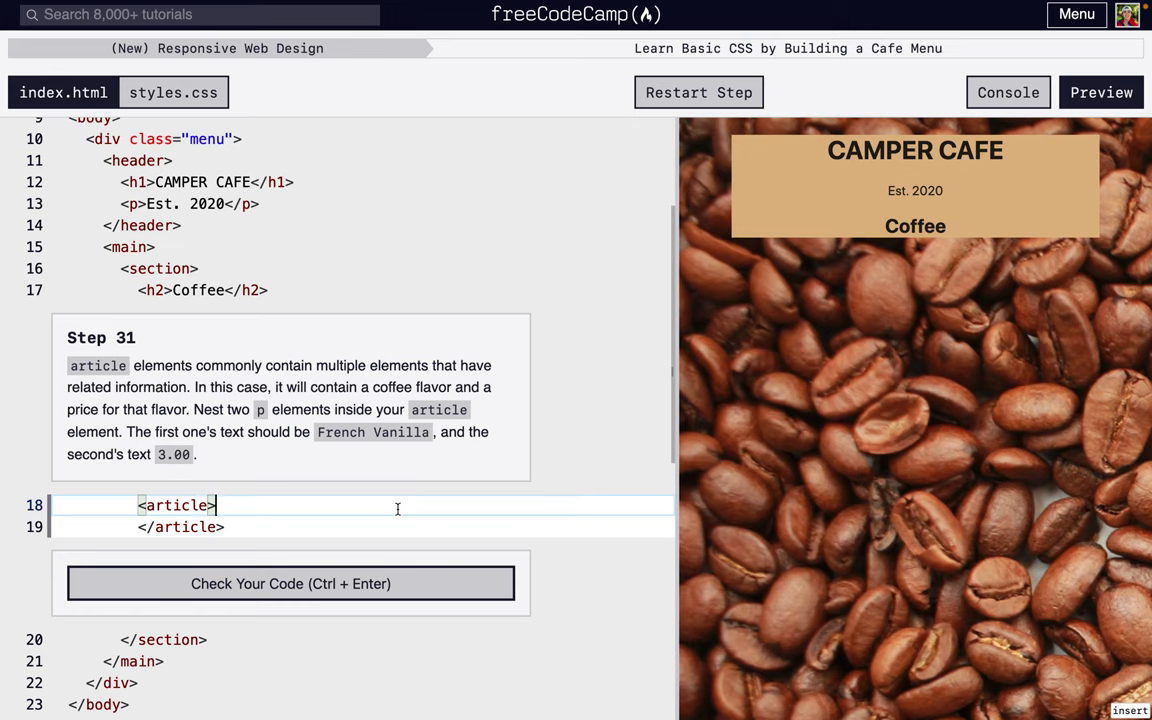
# - Add <p>French Vanilla</p> and <p>3.00</p> inside the article and submit step 31
pyautogui.write('<p></p')
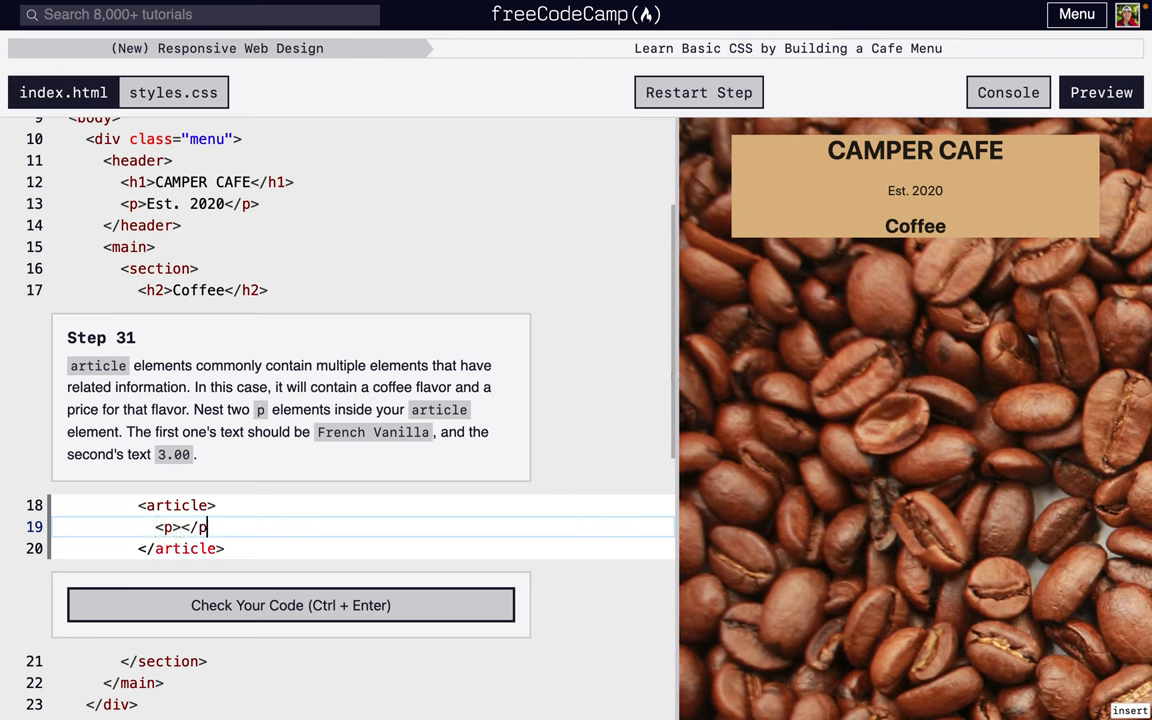
pyautogui.press('Enter')
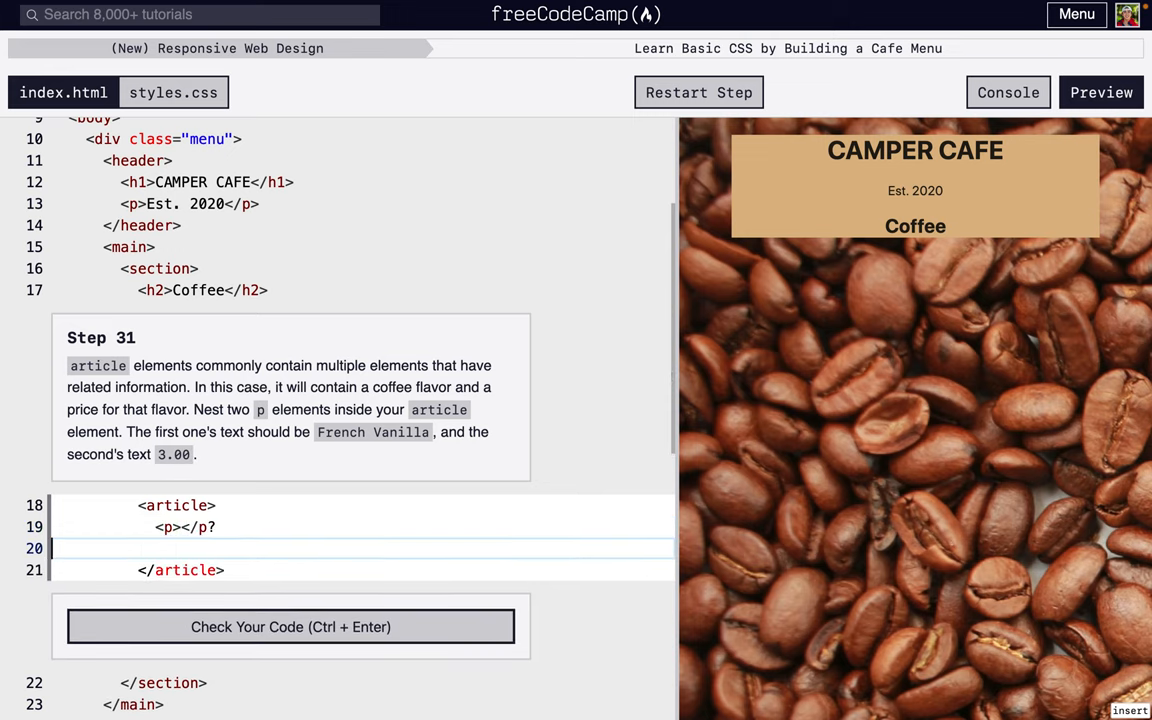
pyautogui.write('<p')
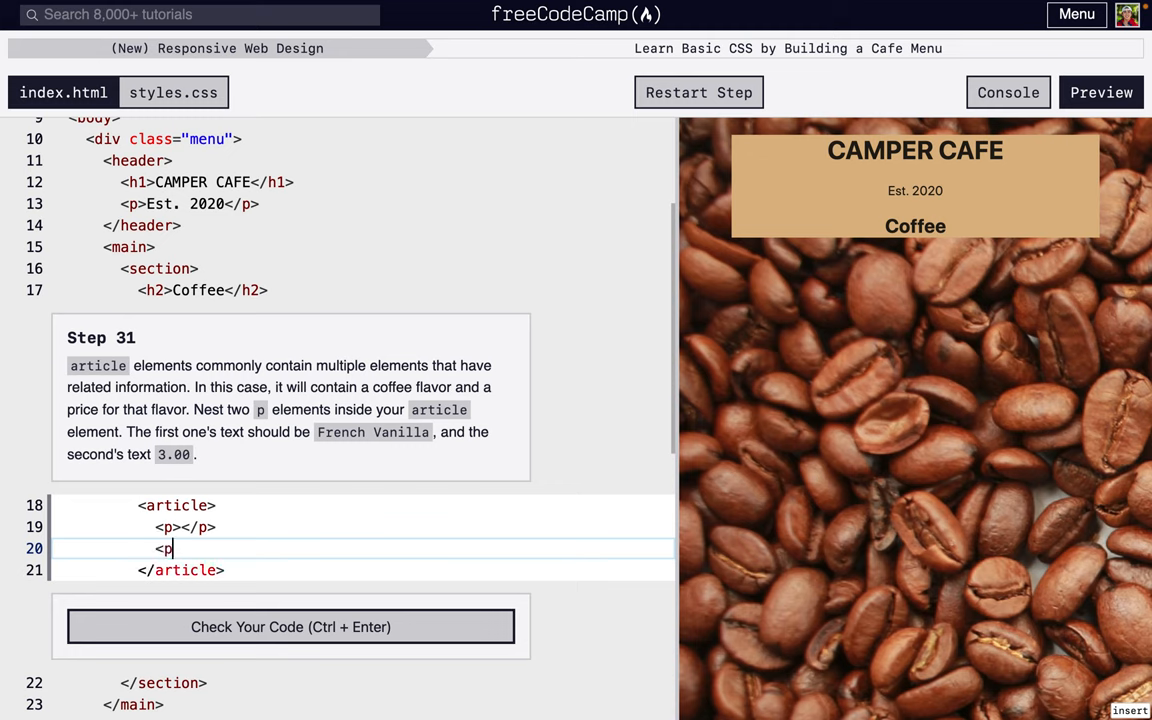
pyautogui.write('></p>')
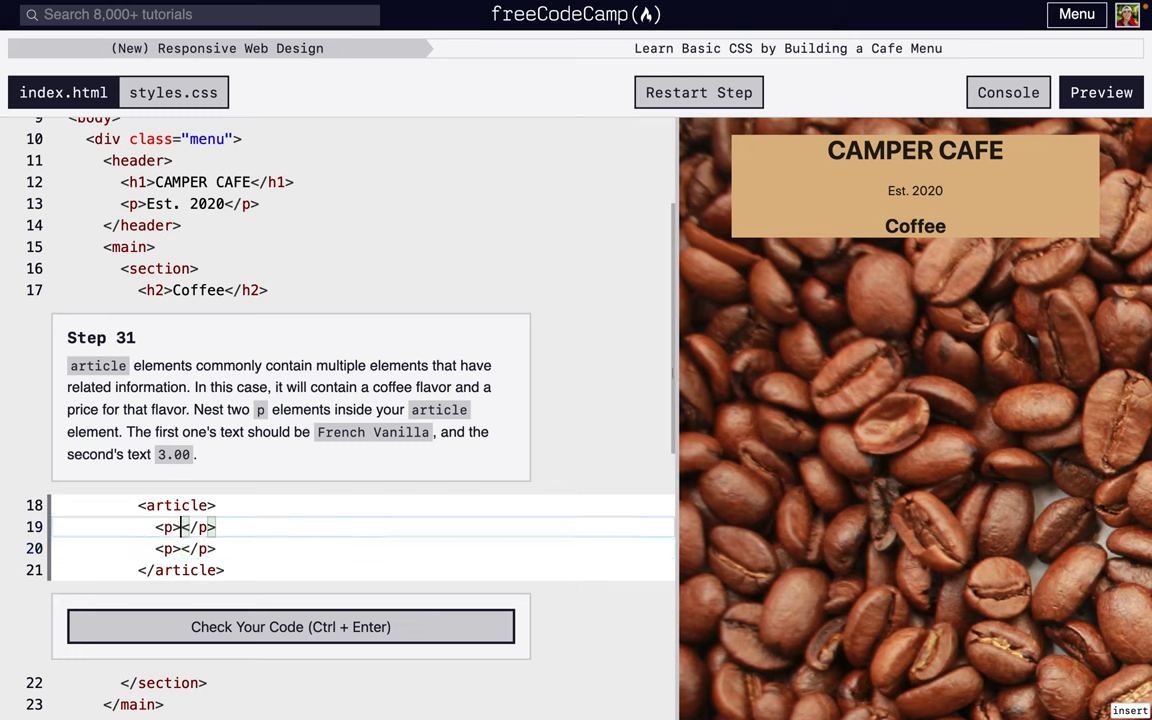
pyautogui.write('French Van')
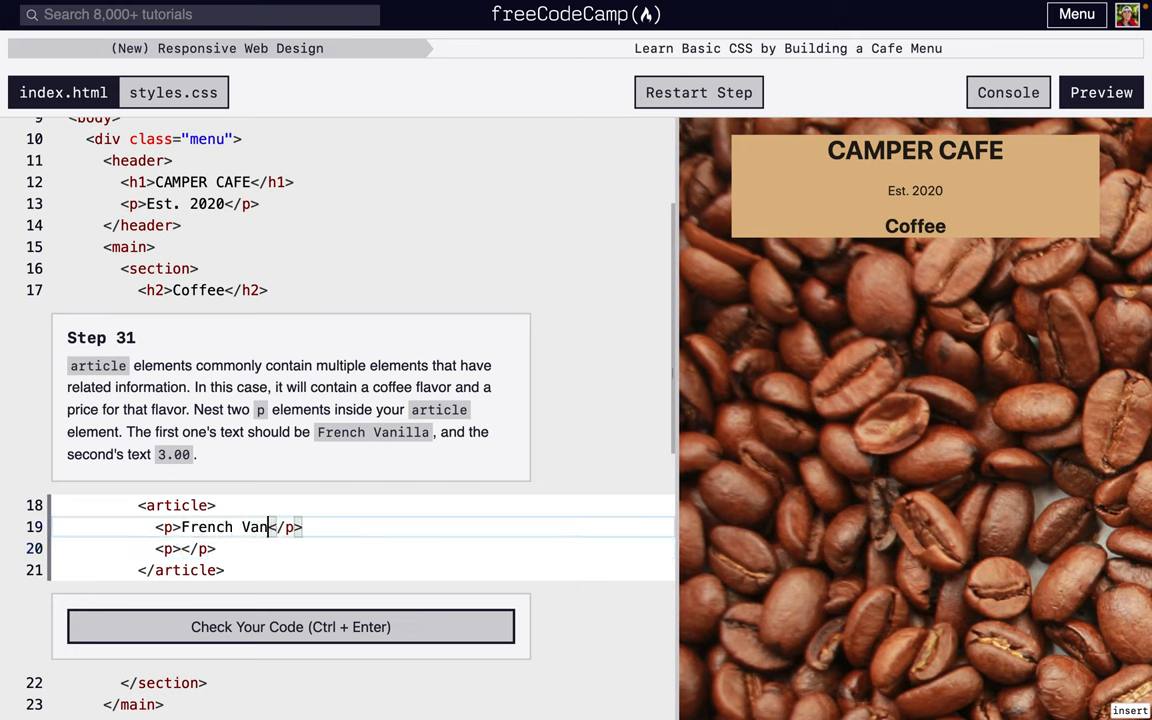
pyautogui.write('illa')
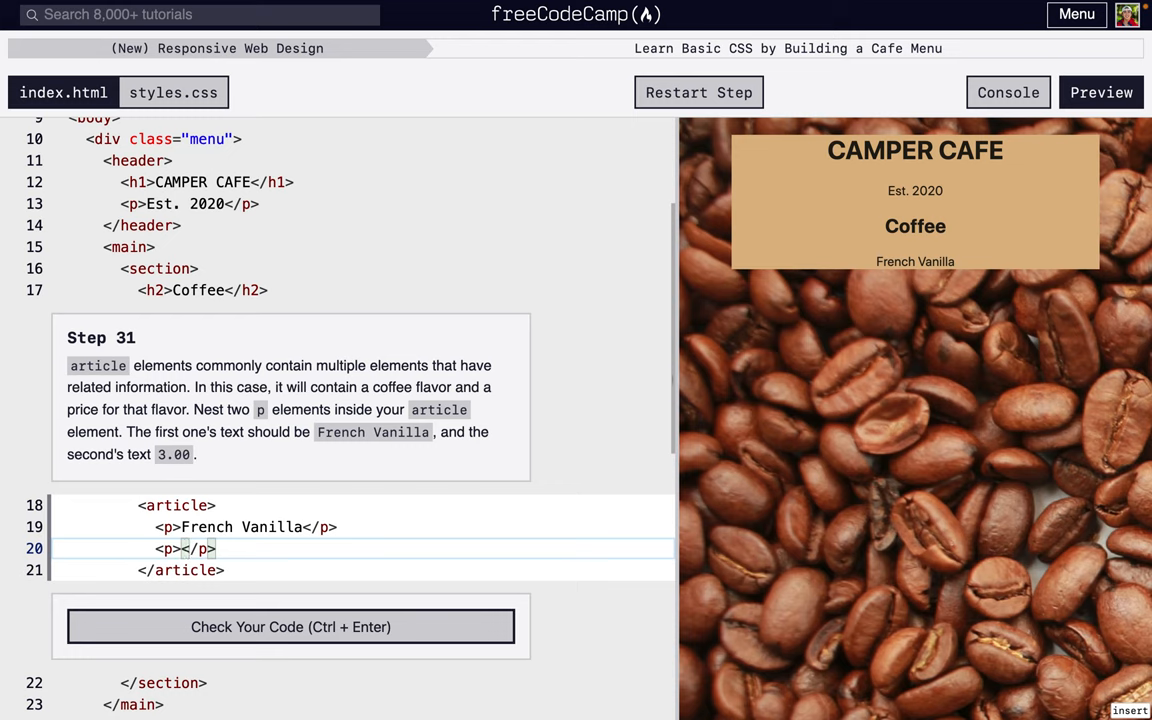
pyautogui.write('3.00')
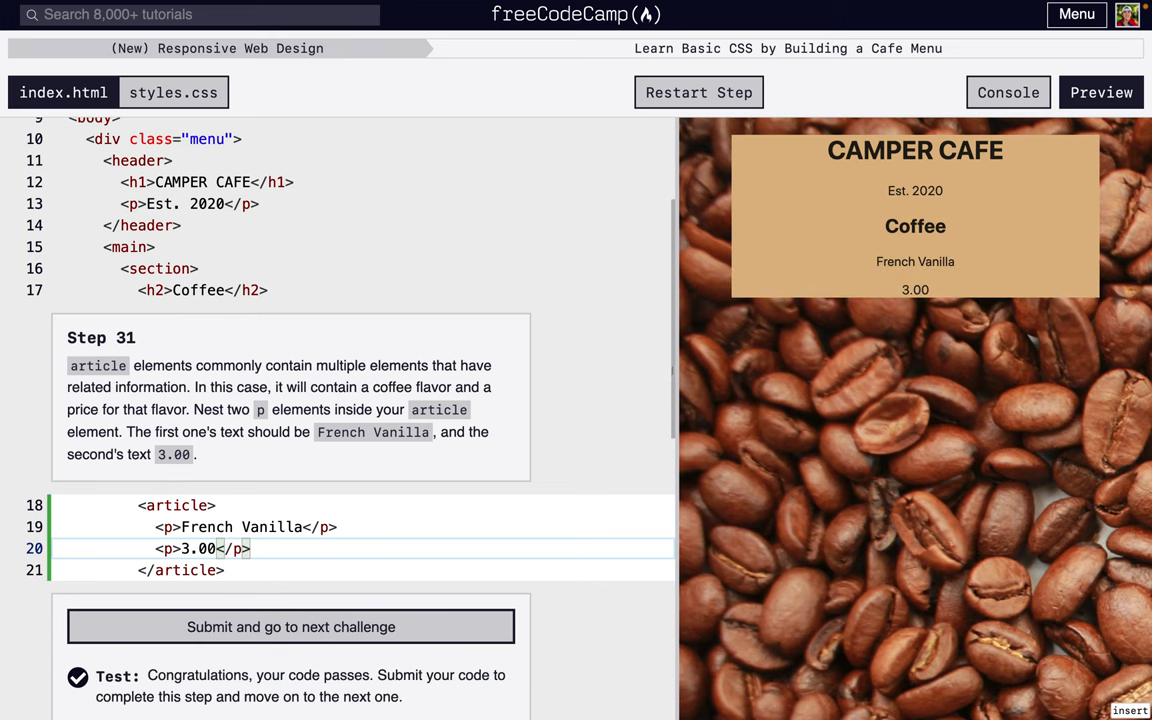
pyautogui.click(290, 628)
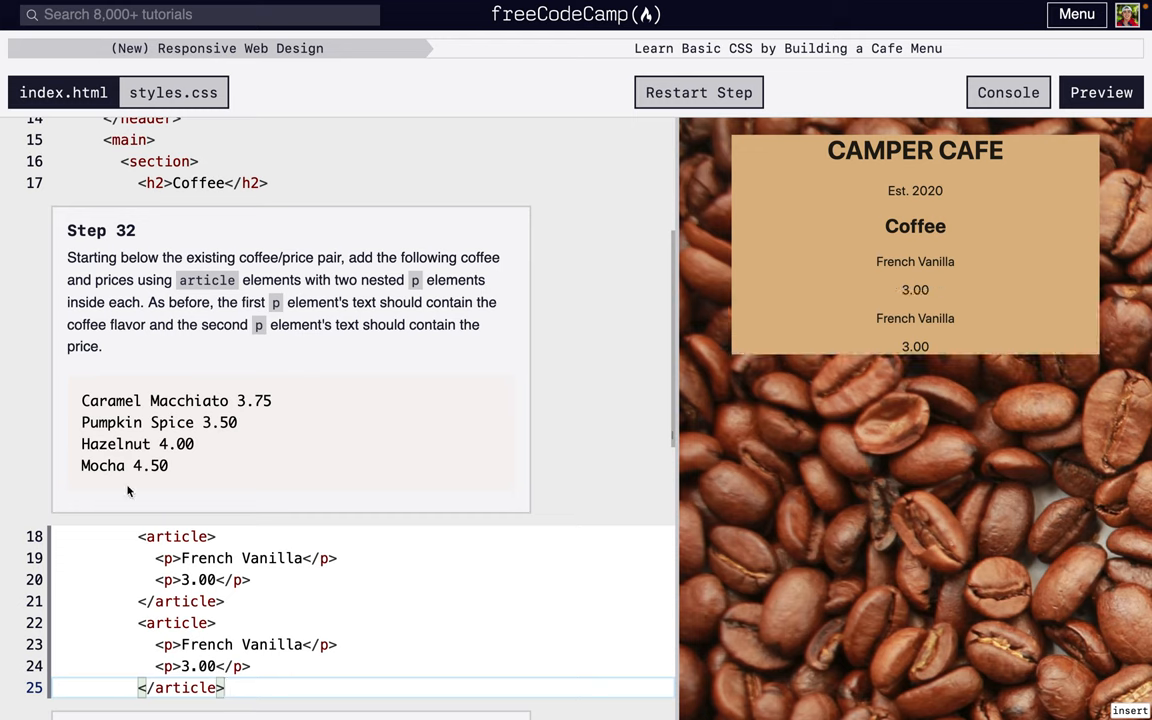
# - Add articles for Caramel Macchiato 3.75 and Pumpkin Spice 3.50 below French Vanilla
pyautogui.doubleClick(154, 400)
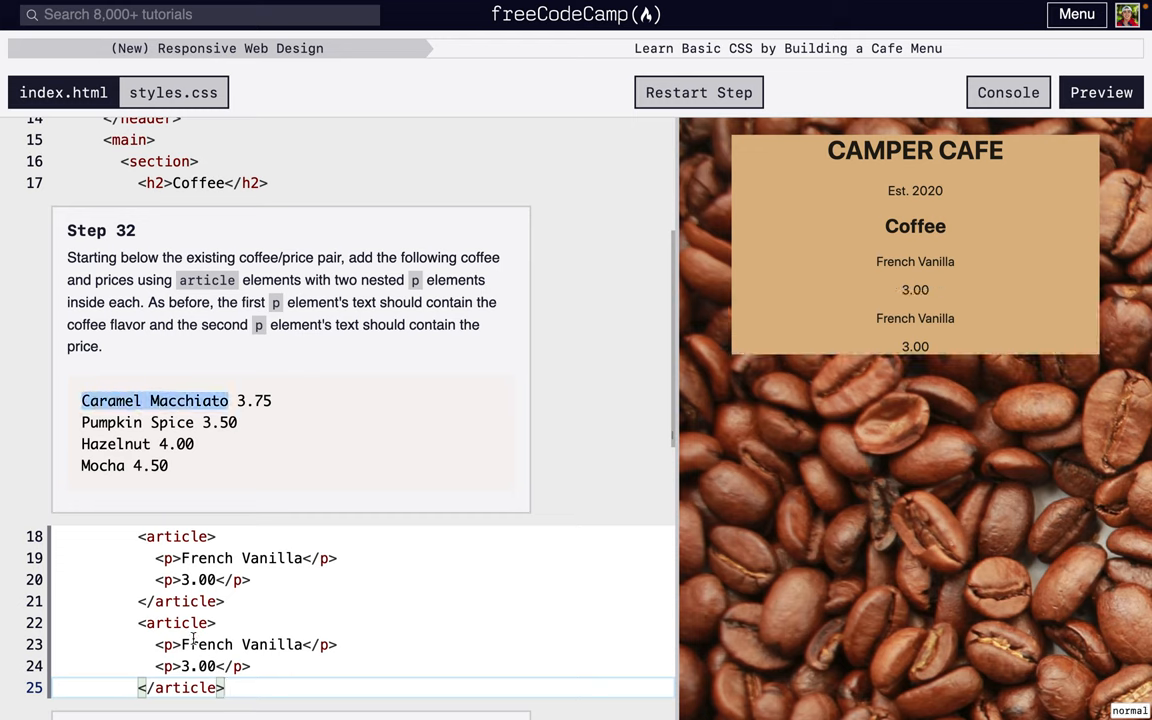
pyautogui.write('Caramel Macchiato')
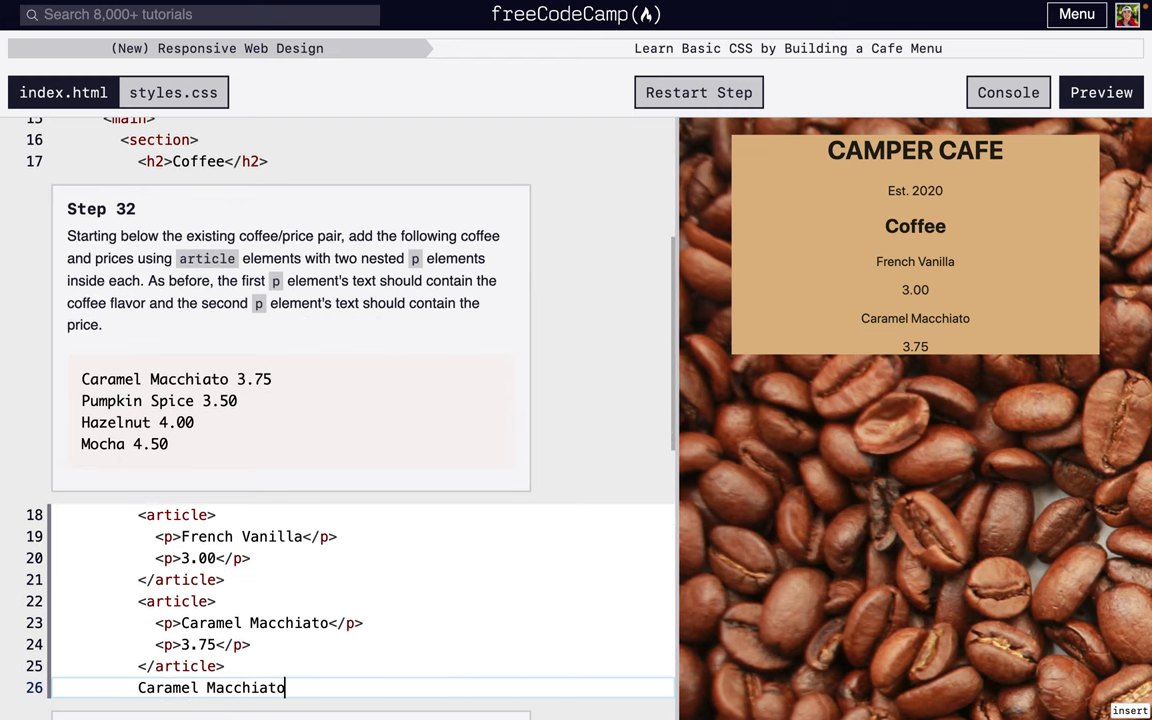
pyautogui.press('Ctrl+z')
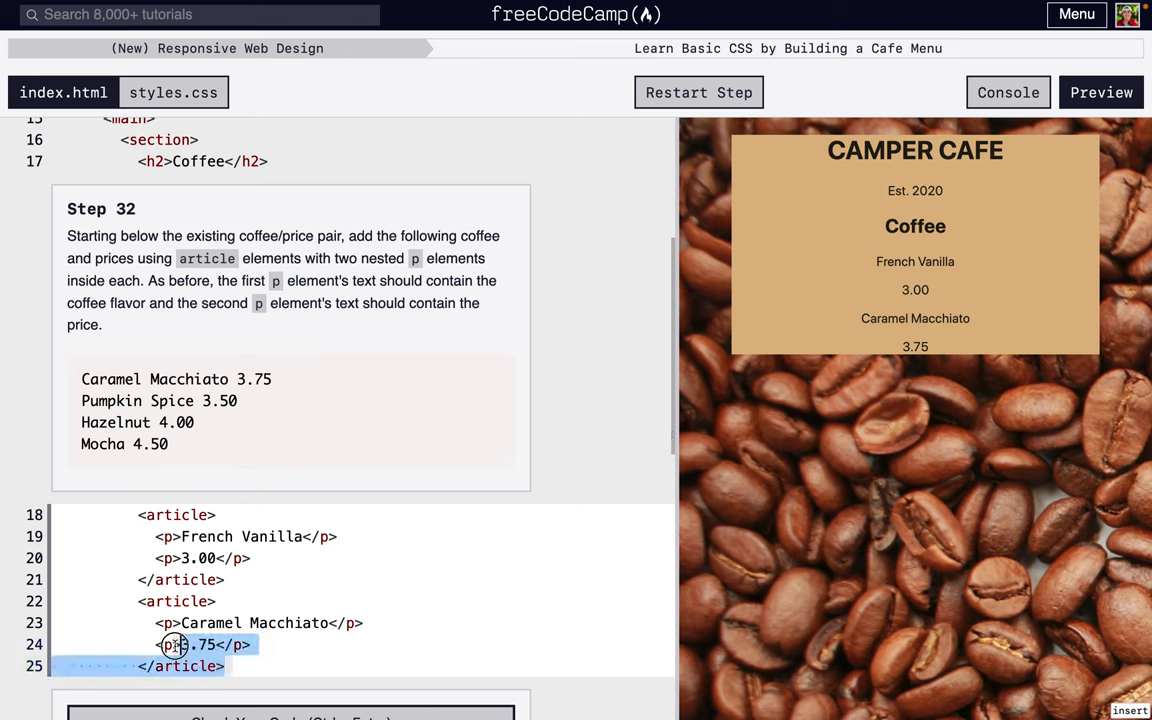
pyautogui.click(228, 664)
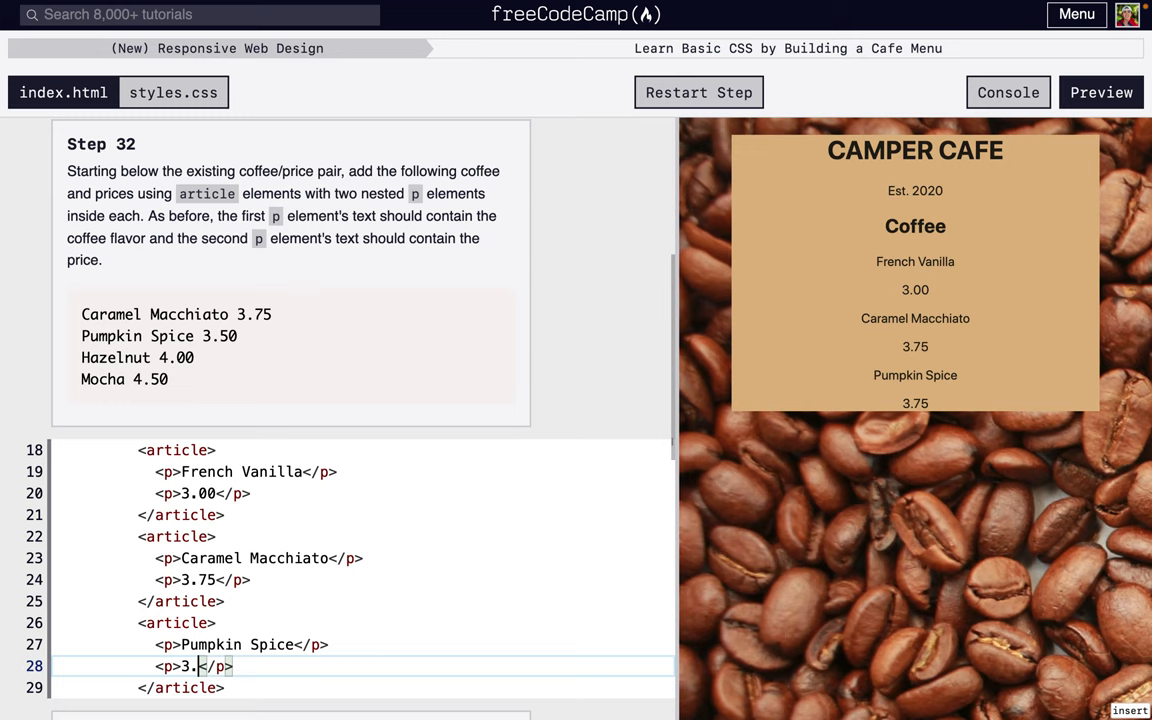
pyautogui.write('50')
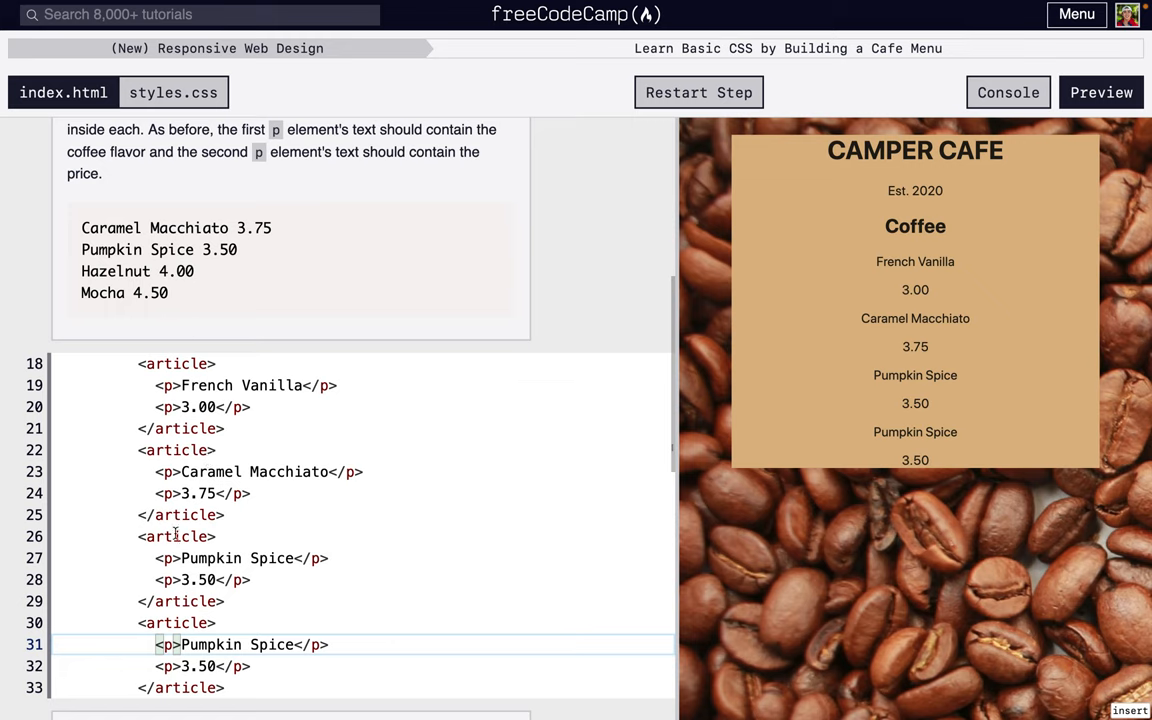
# - Add articles for Hazelnut 4.00 and Mocha 4.50 to complete the coffee list
pyautogui.press('Escape')
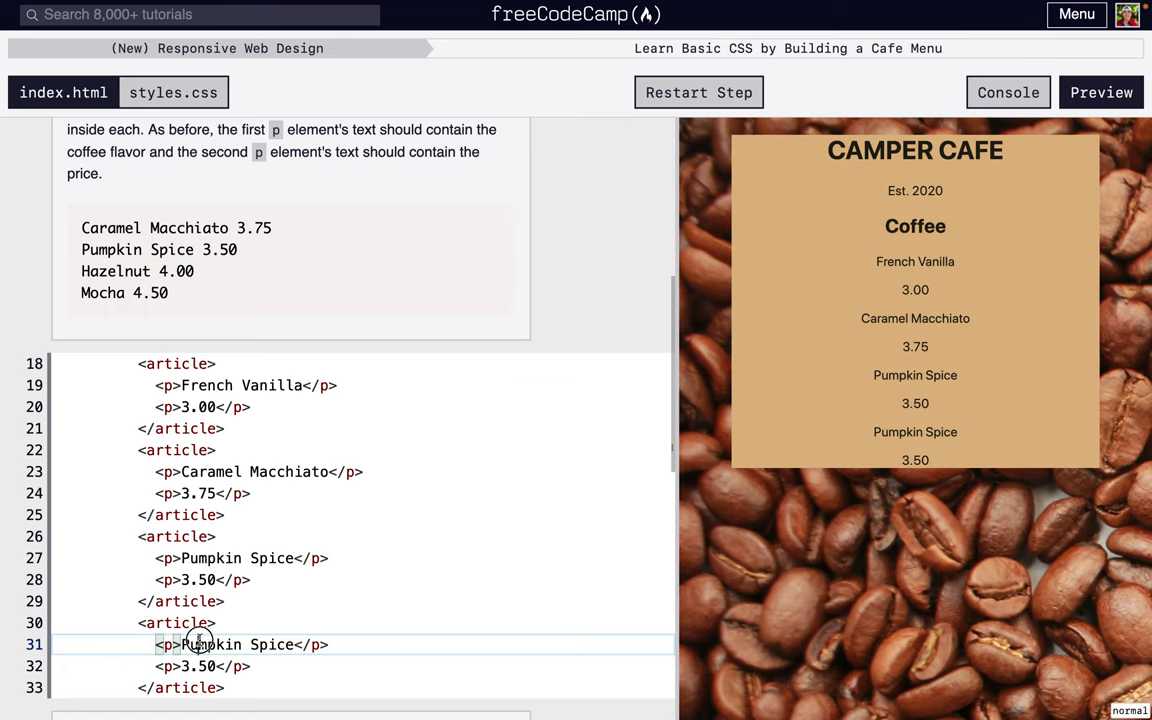
pyautogui.write('Hazelnut</p>')
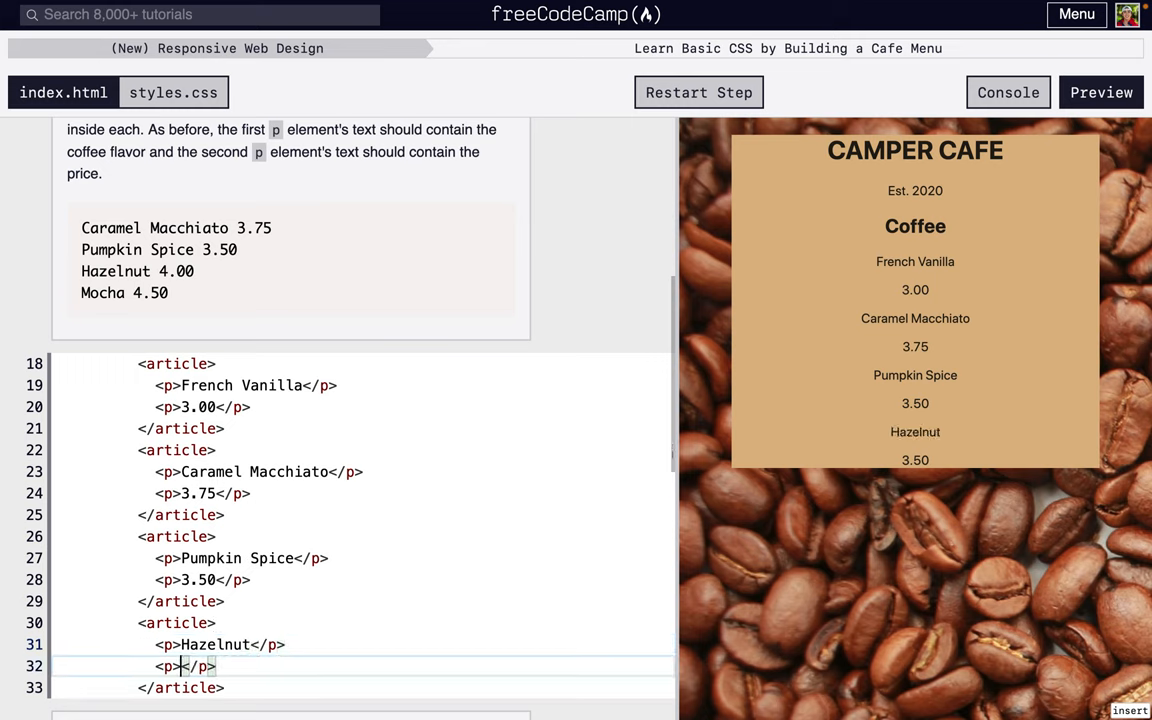
pyautogui.write('4.00')
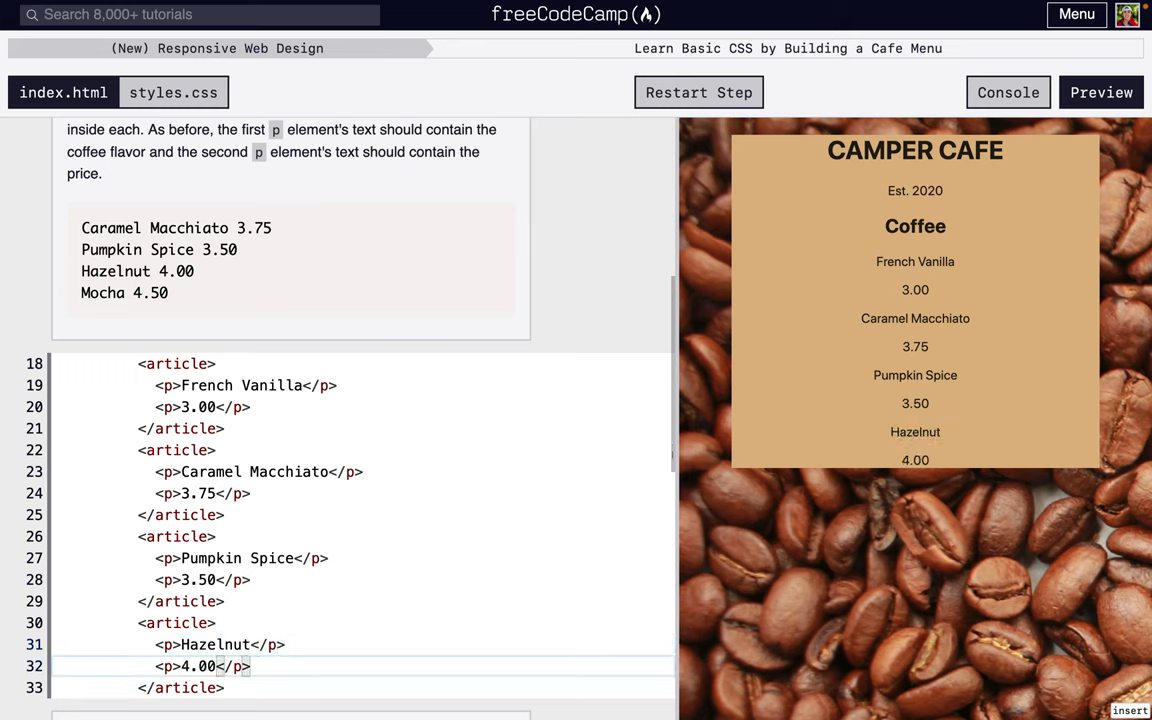
pyautogui.moveTo(156, 644); pyautogui.dragTo(224, 688)
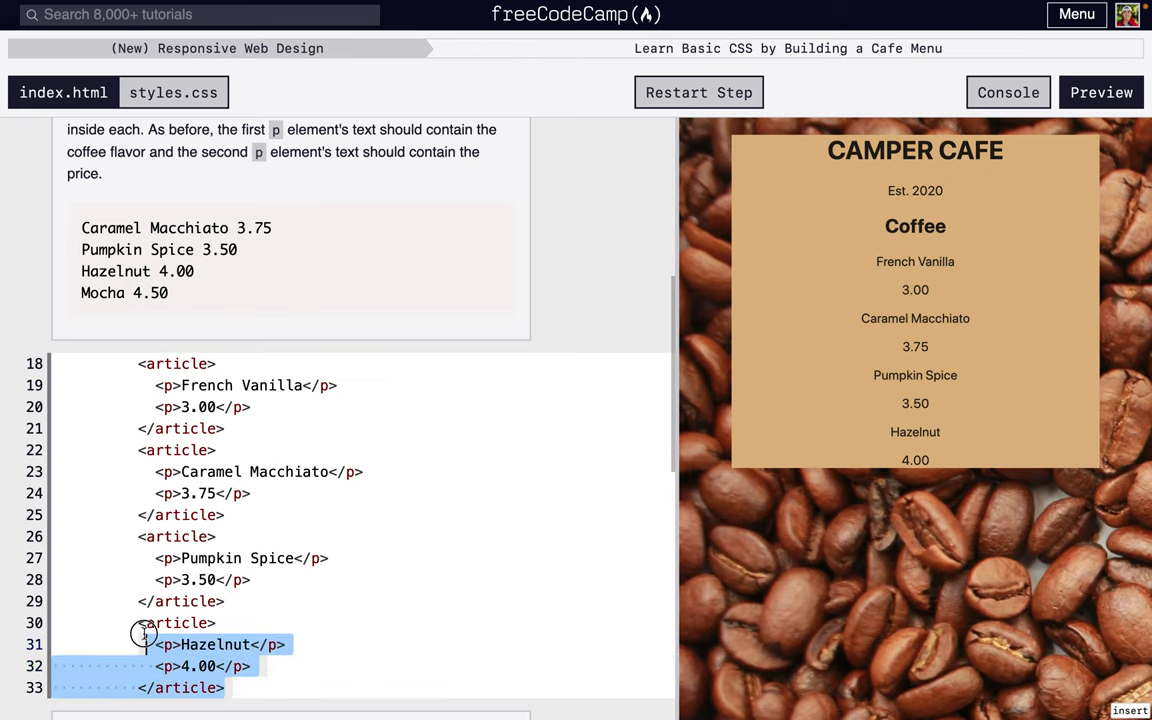
pyautogui.click(228, 688)
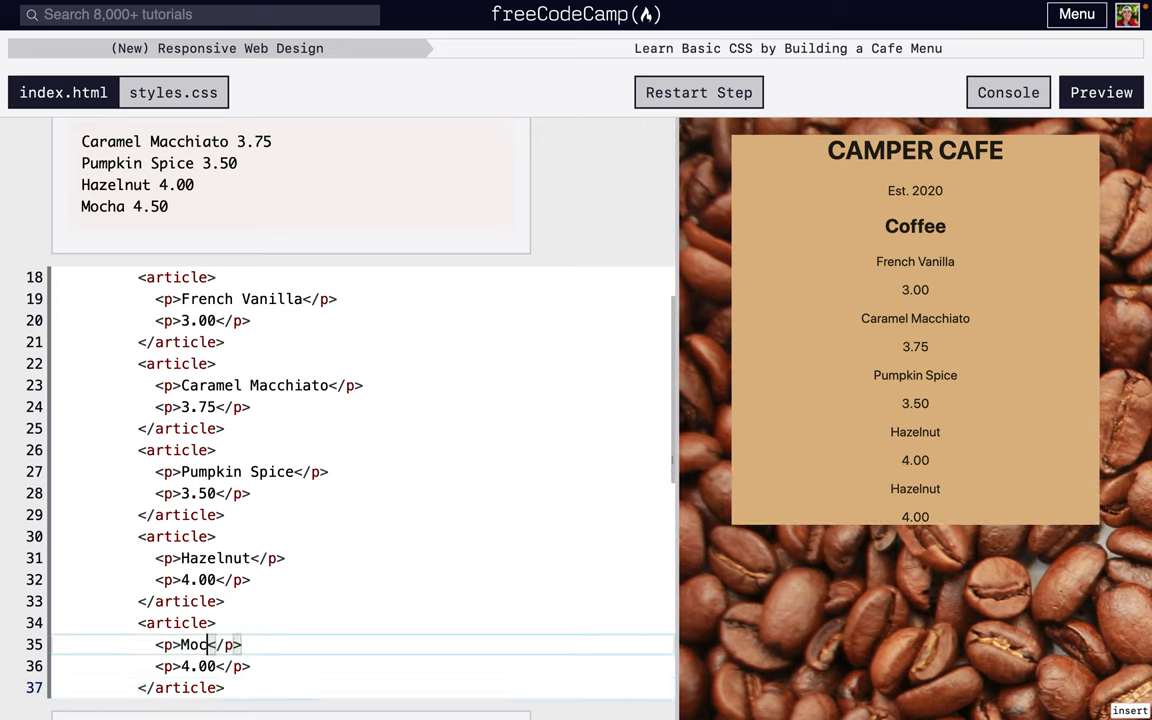
pyautogui.write('ha')
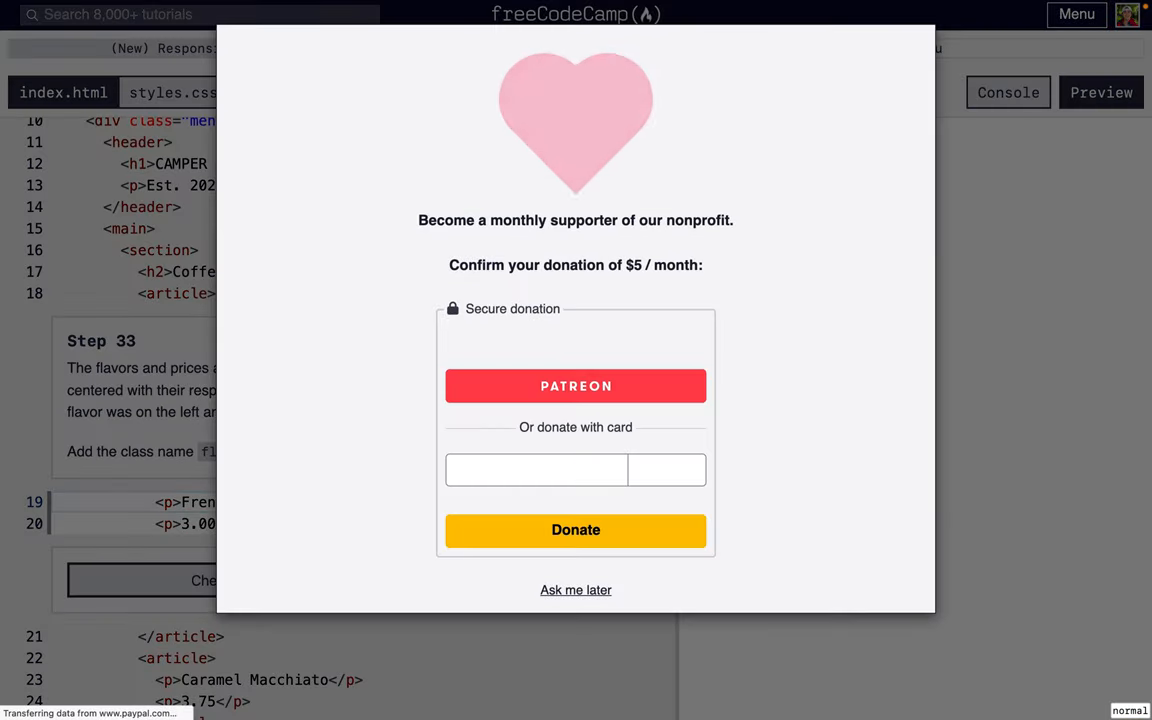
# - Give the French Vanilla paragraph class="flavor", pass step 33 and advance to step 34
pyautogui.click(576, 588)
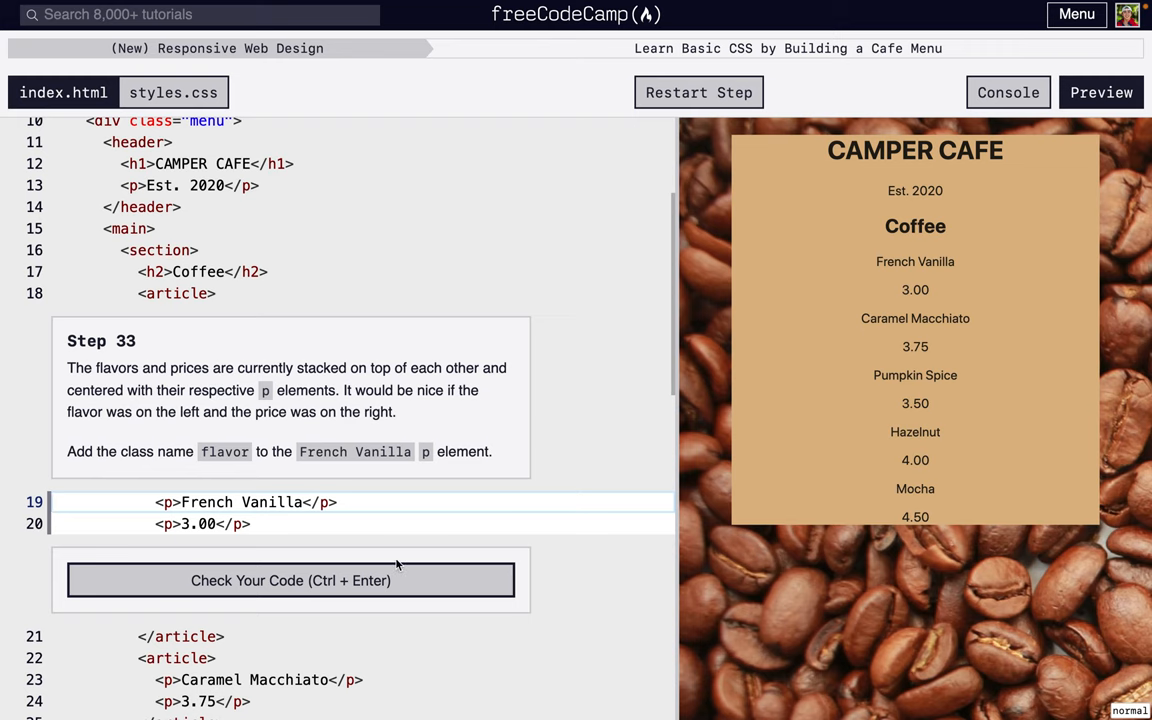
pyautogui.scroll(3)
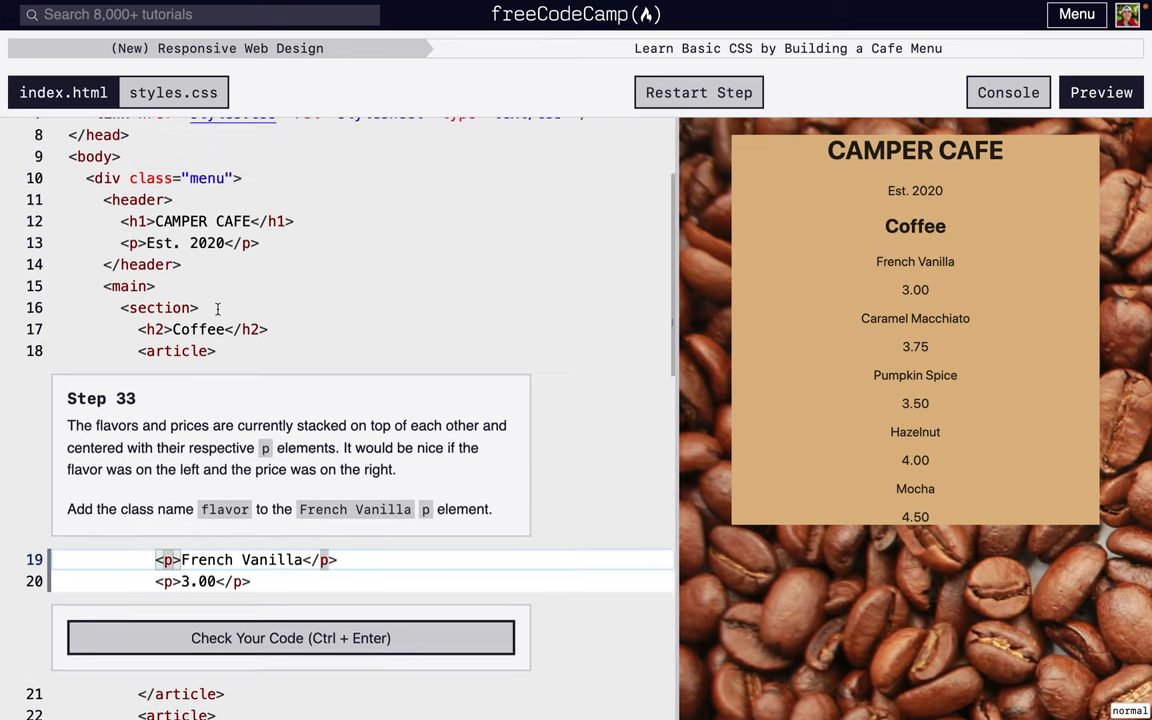
pyautogui.scroll(-3)
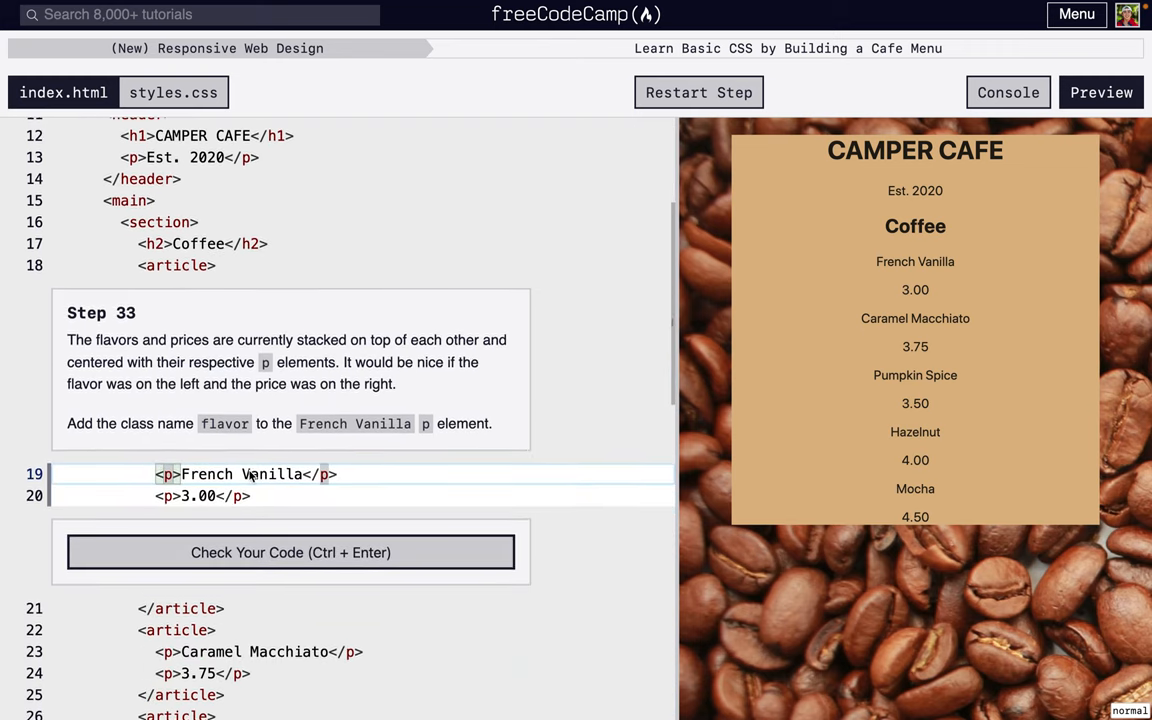
pyautogui.write('cl')
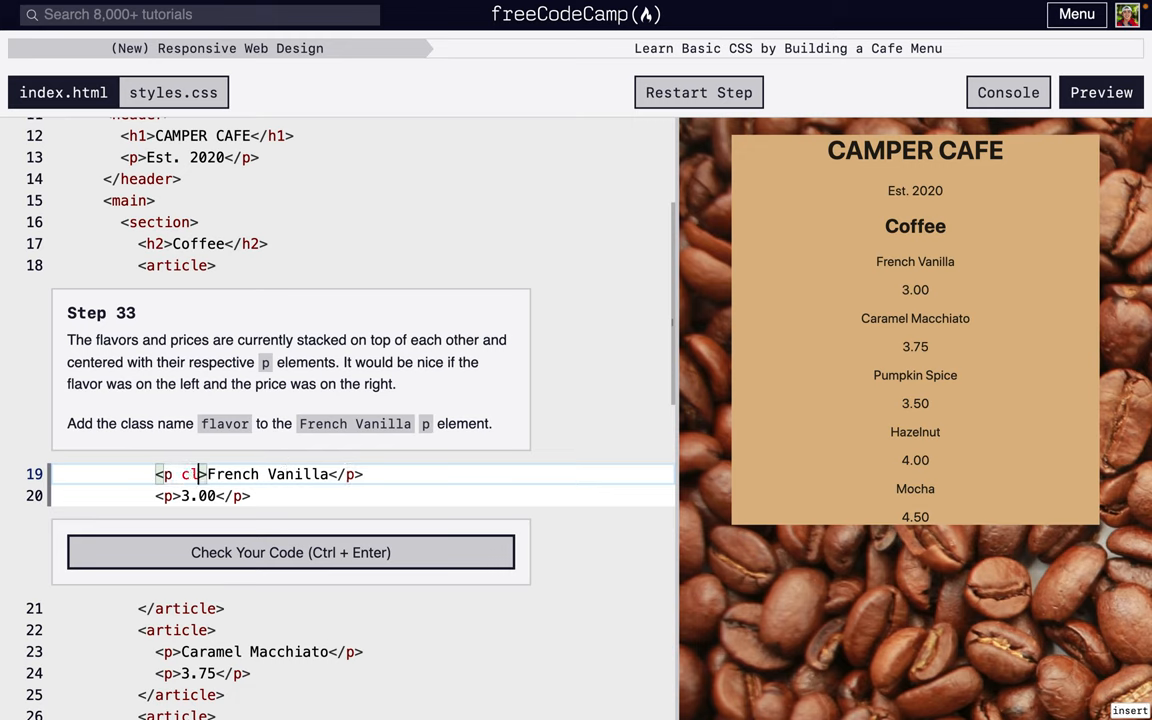
pyautogui.write('class="flavor"')
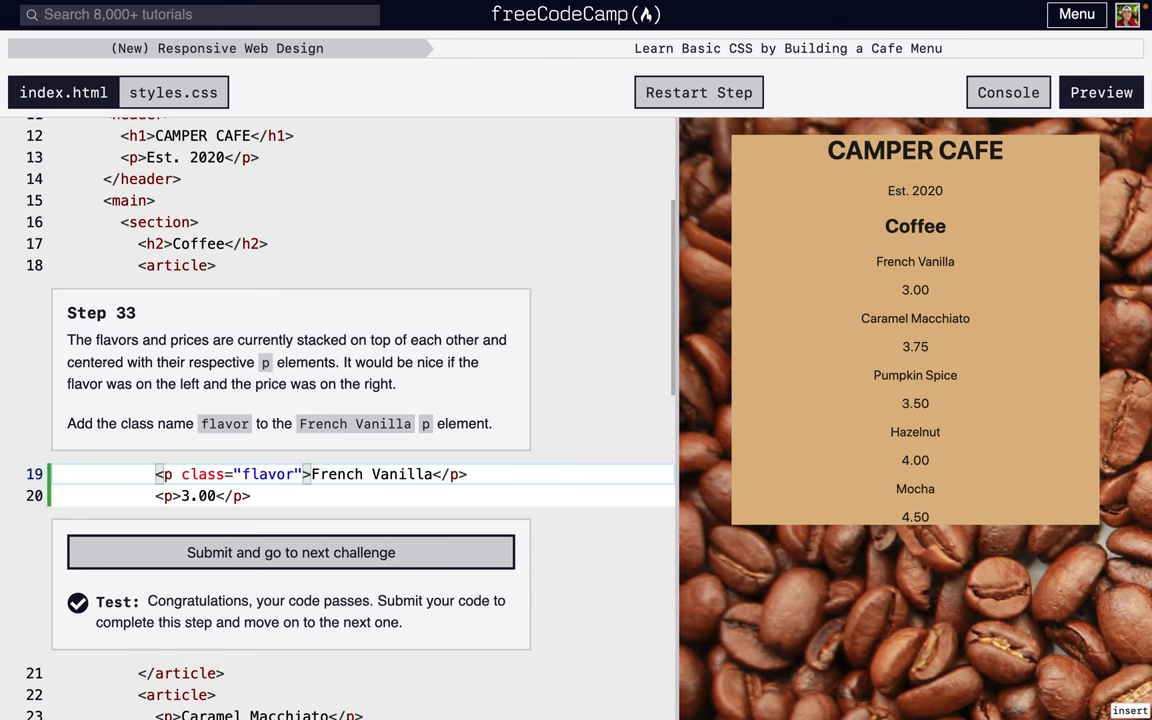
pyautogui.moveTo(906, 256)
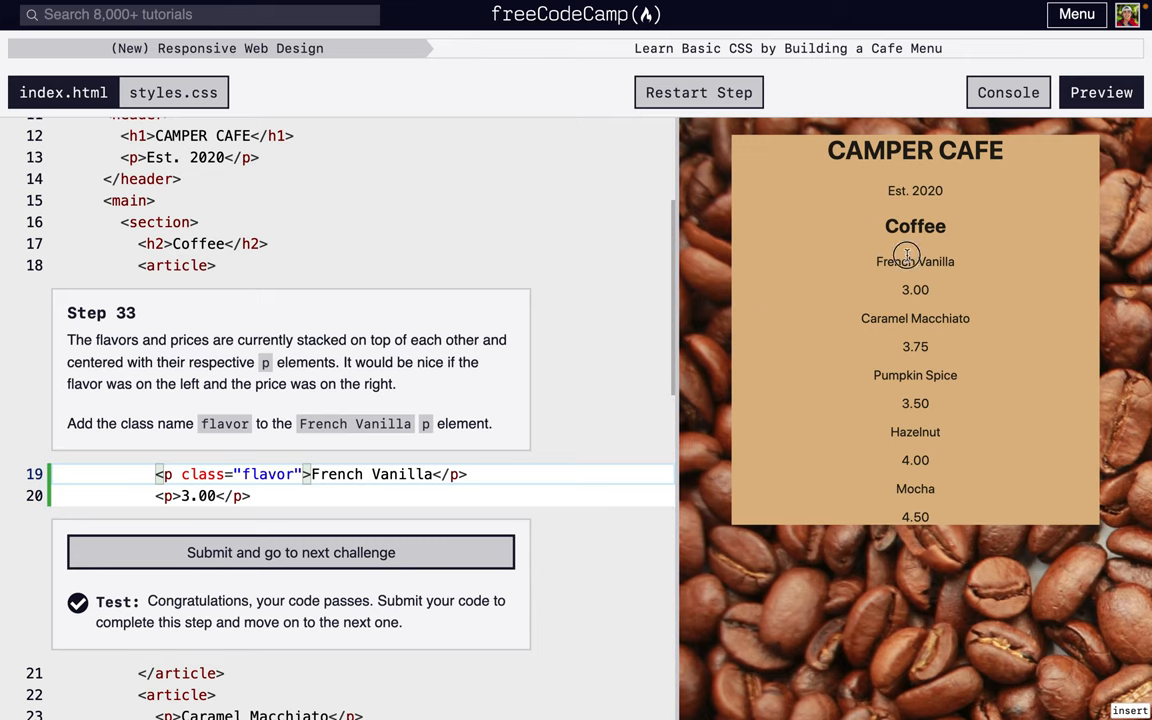
pyautogui.moveTo(852, 284)
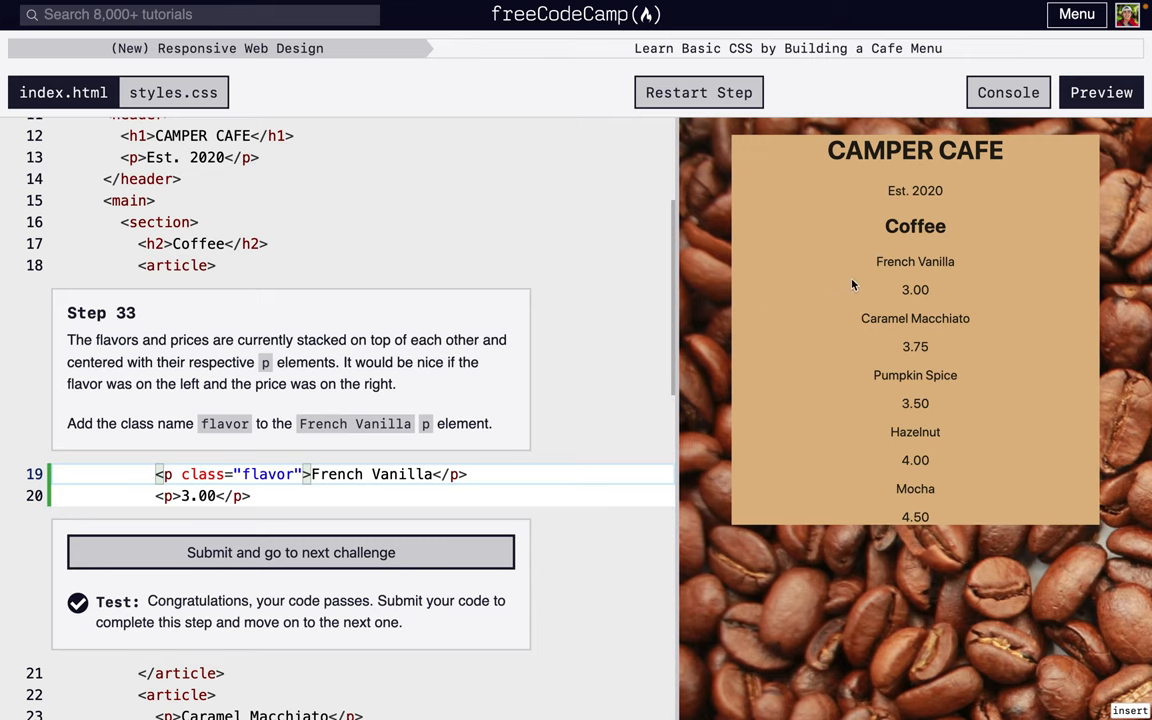
pyautogui.moveTo(930, 310)
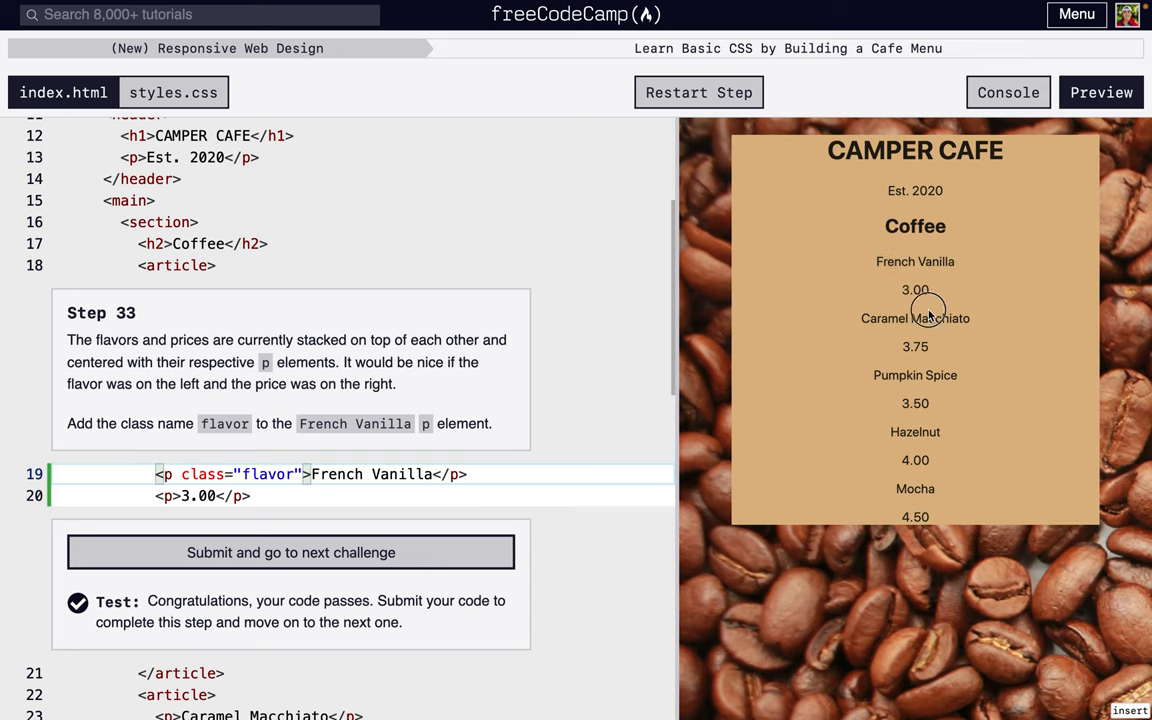
pyautogui.moveTo(378, 558)
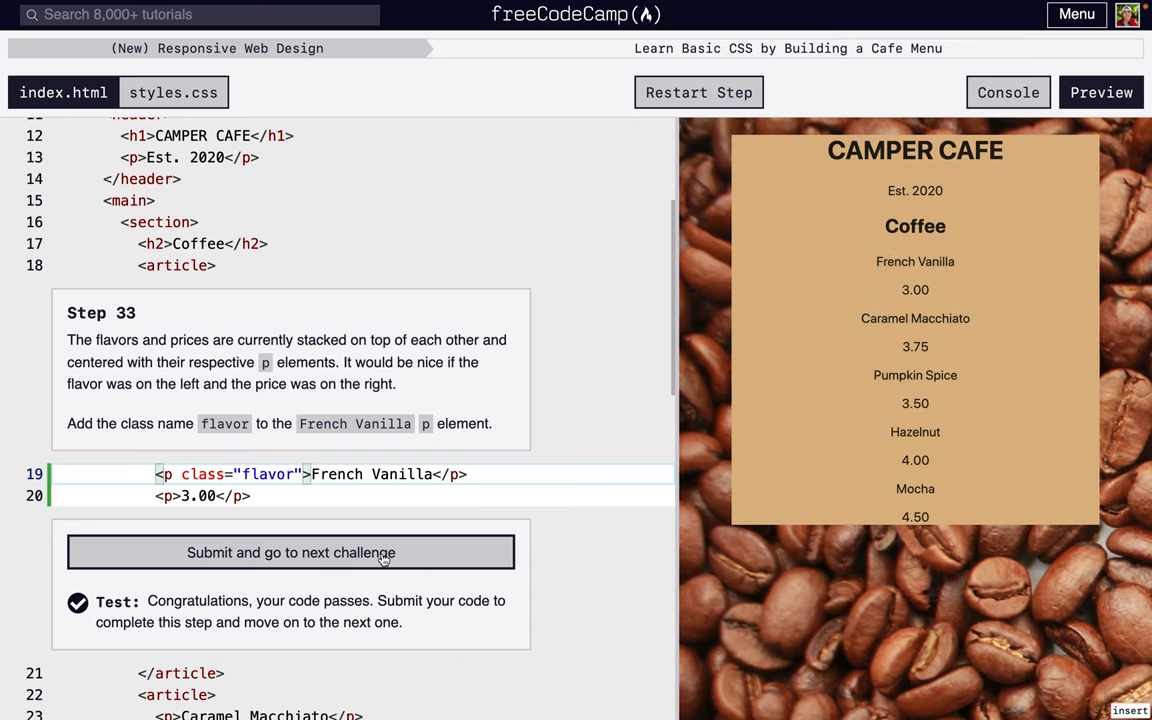
pyautogui.click(290, 552)
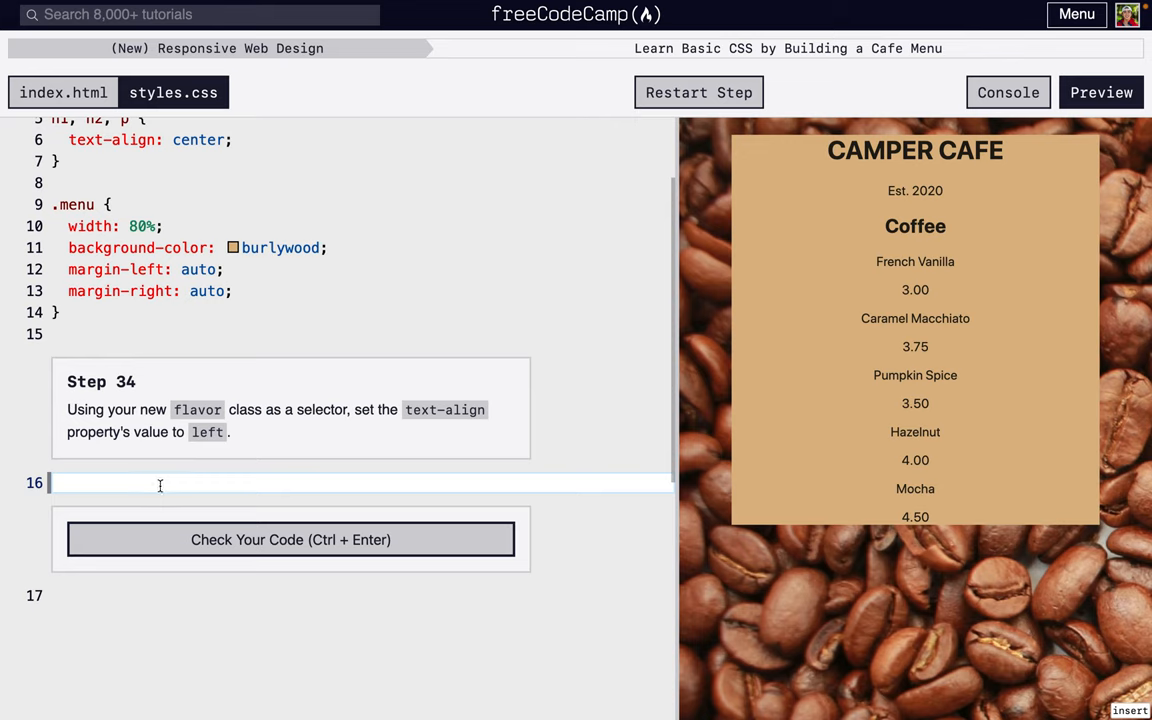
# - Write a .flavor rule with text-align: left in styles.css and check step 34
pyautogui.write('.flavor {')
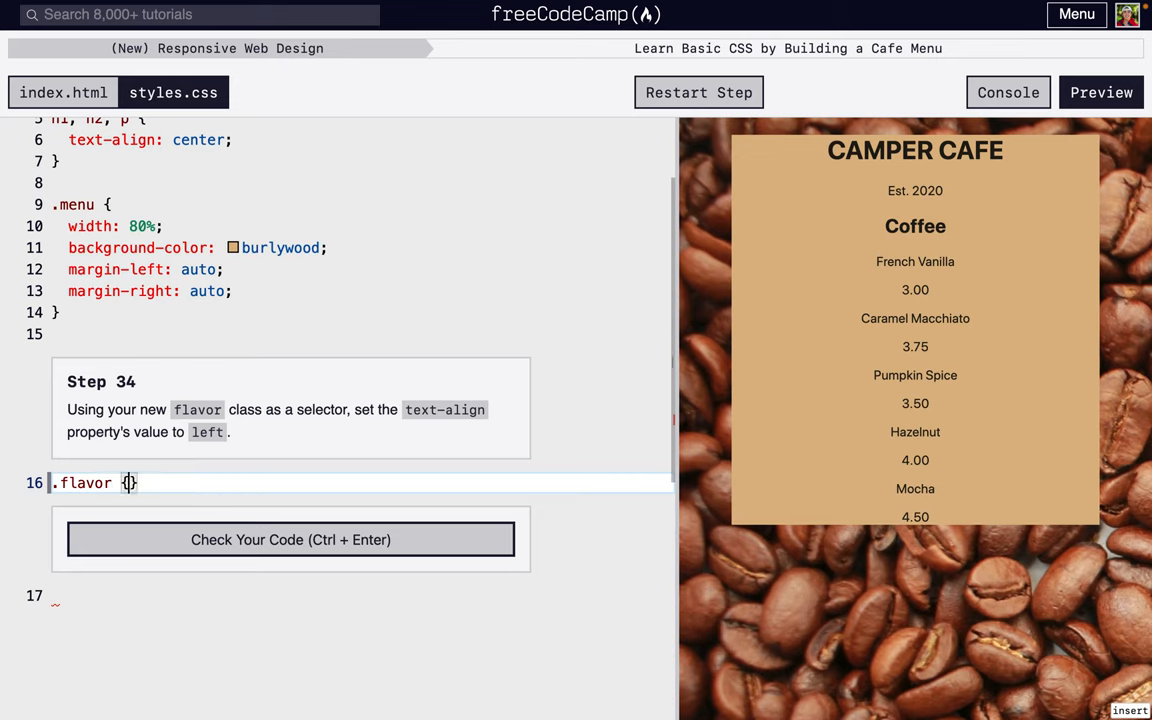
pyautogui.press('Enter')
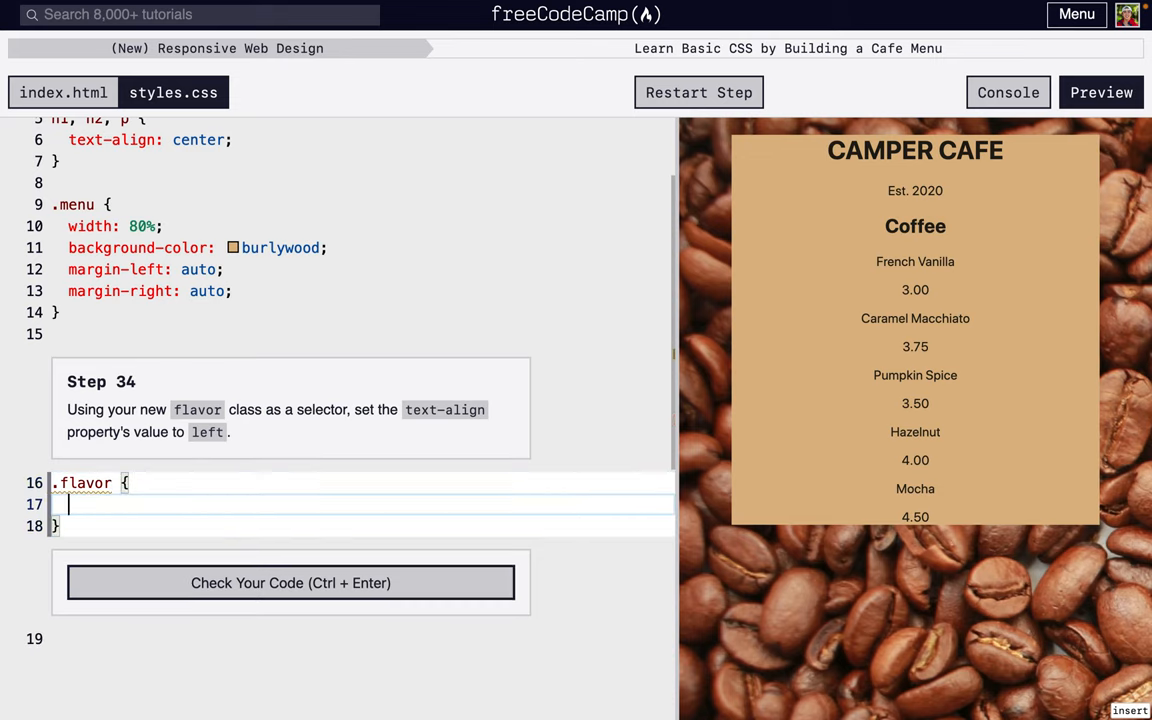
pyautogui.write('text=')
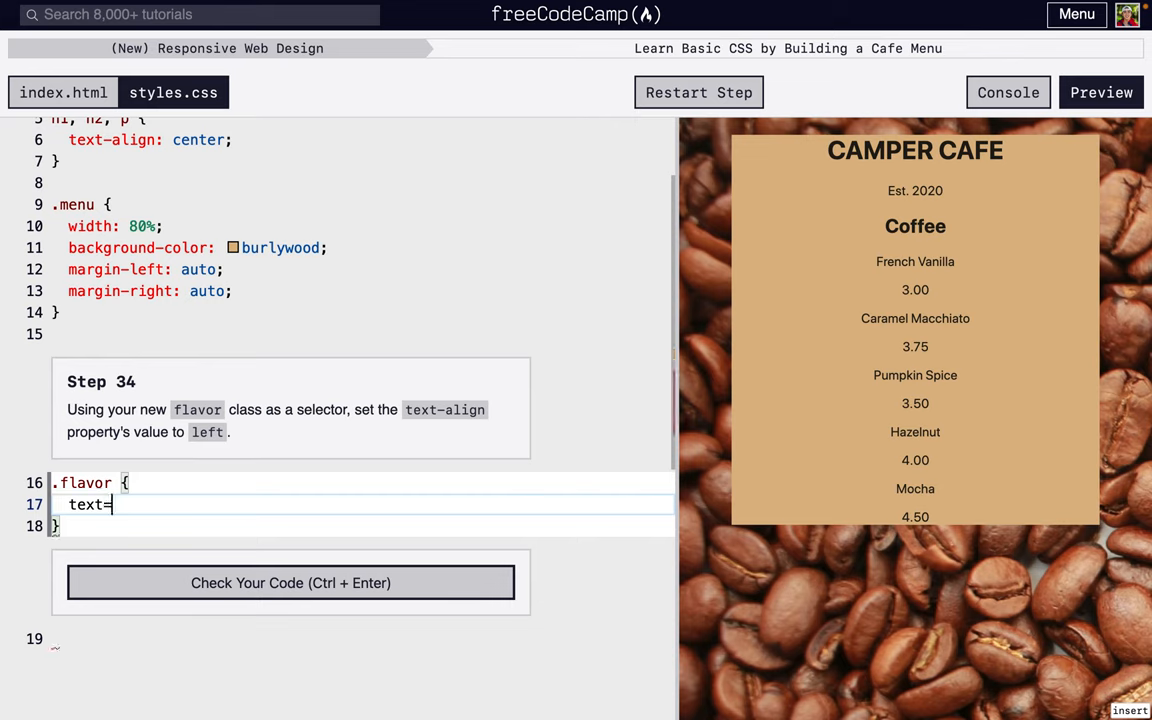
pyautogui.write('align: left;')
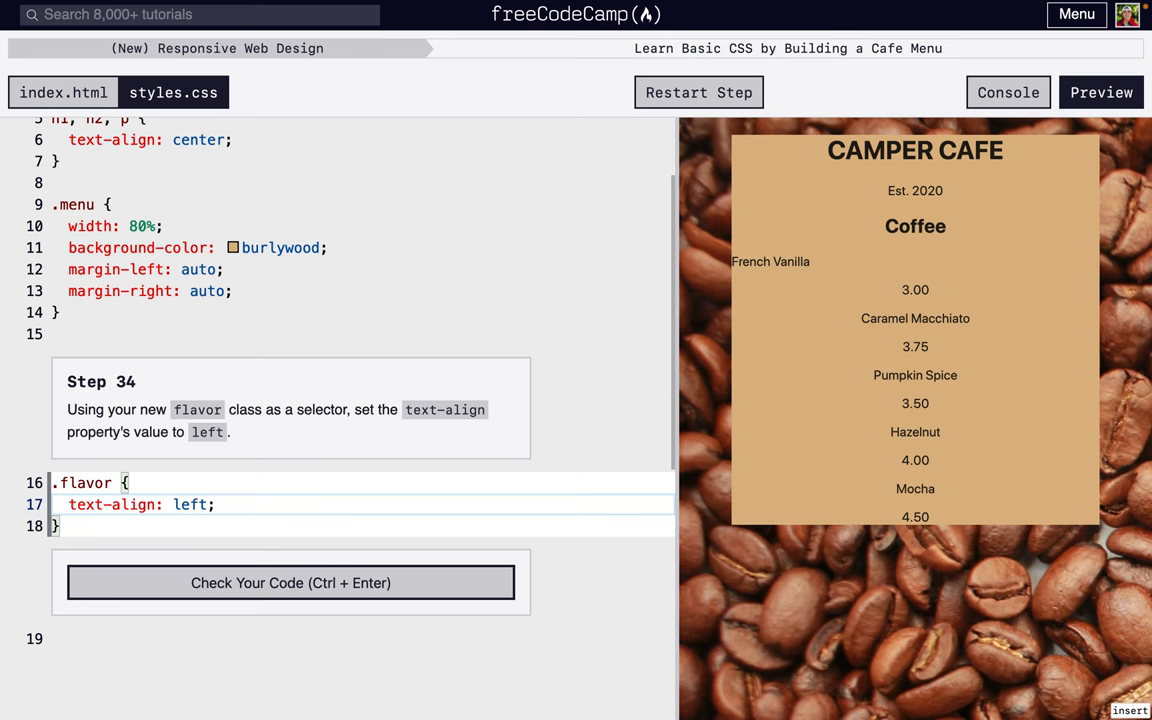
pyautogui.click(292, 584)
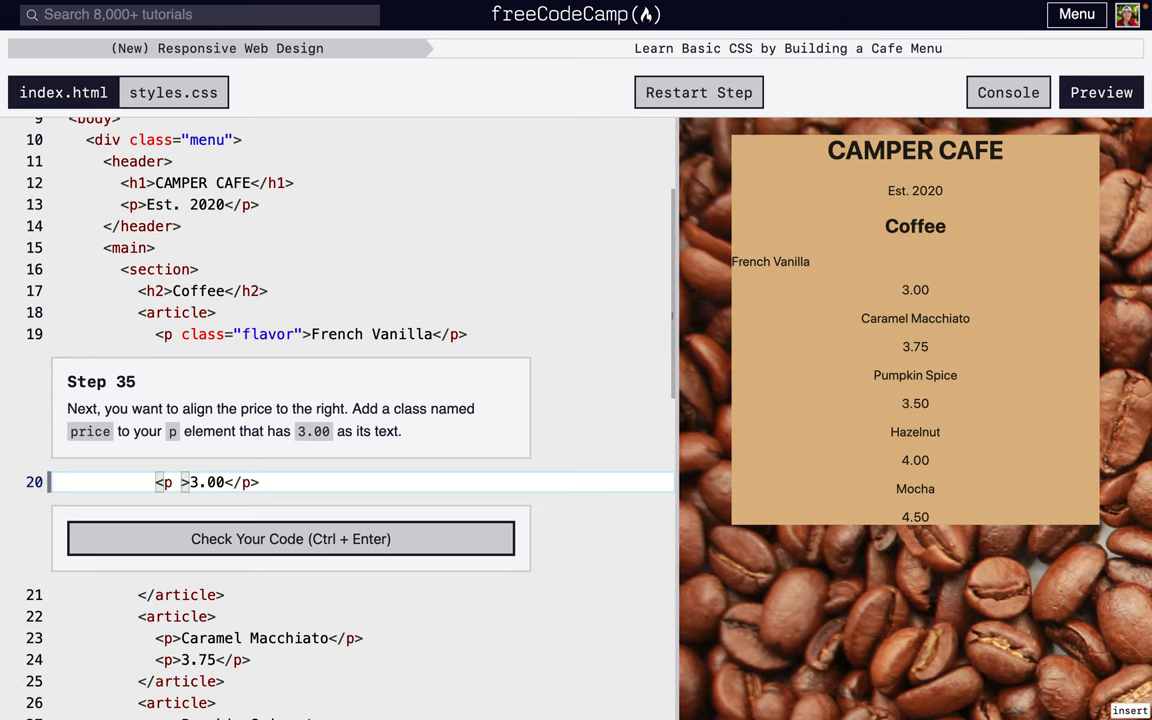
# - Give the 3.00 paragraph class="price", pass step 35 and advance to step 36
pyautogui.write('class="price"')
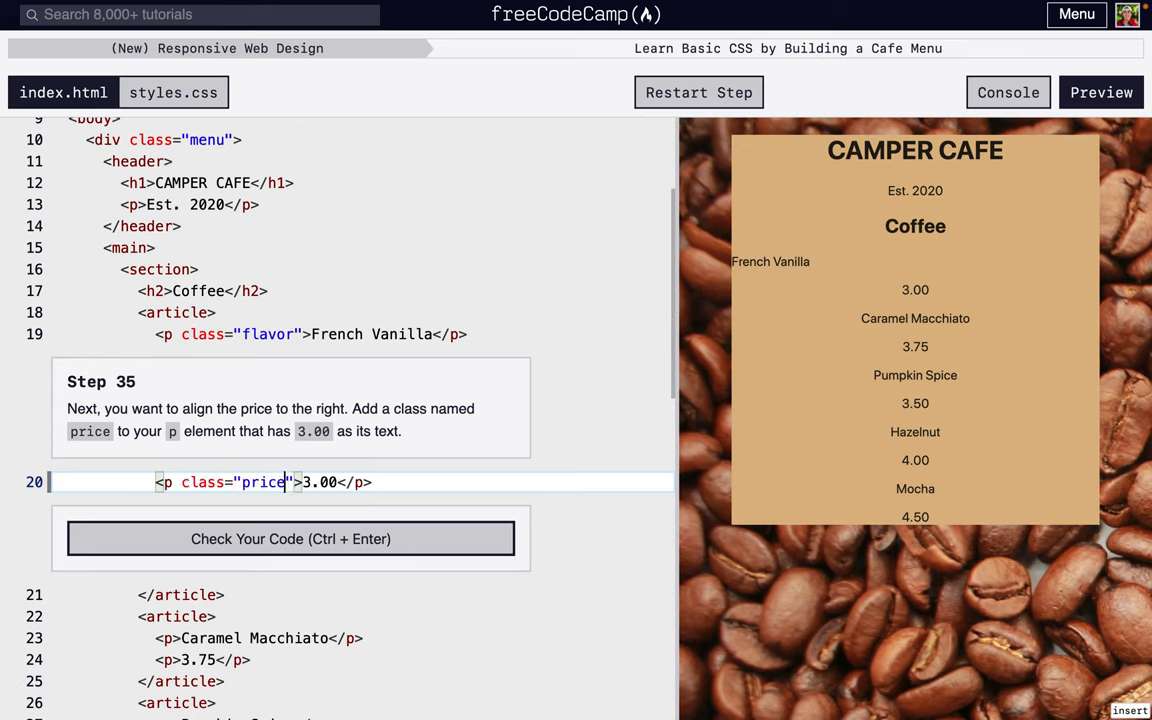
pyautogui.click(290, 538)
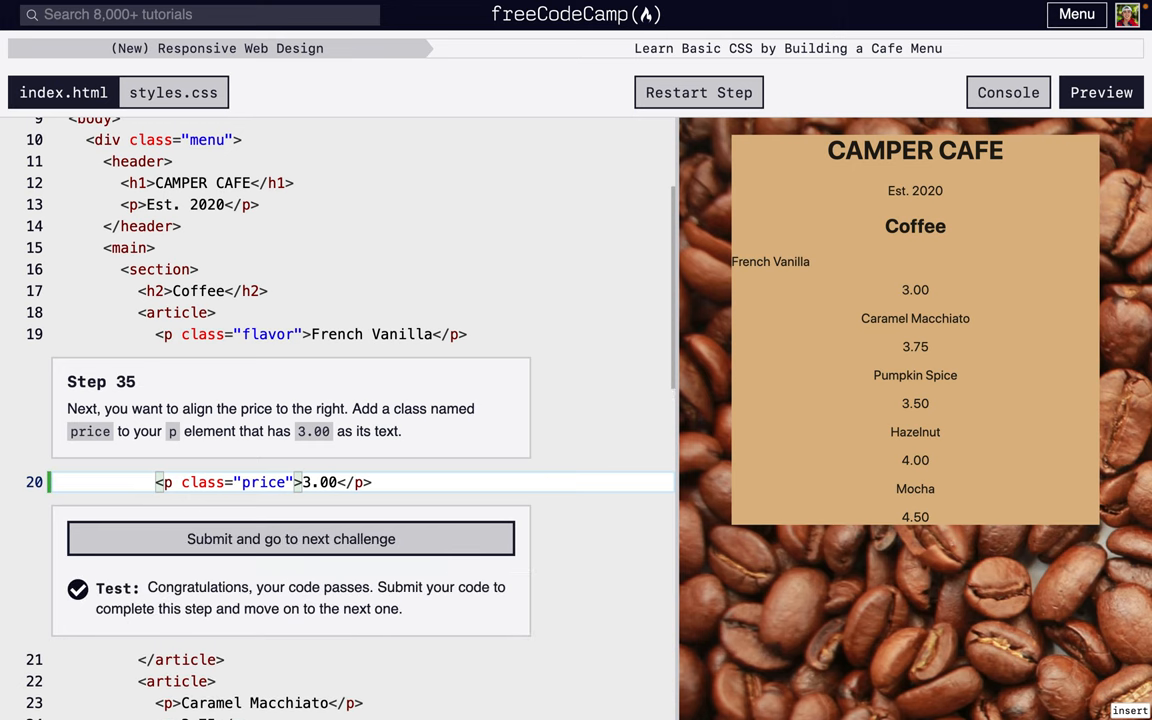
pyautogui.click(290, 538)
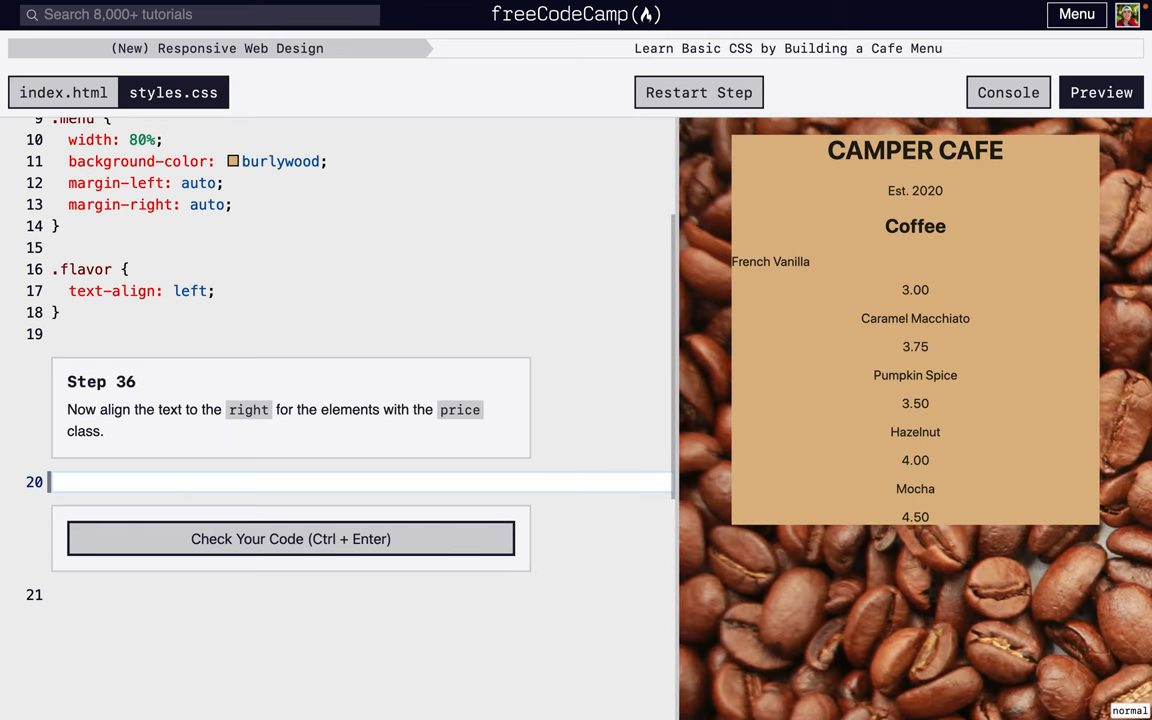
# - Write a .price rule with text-align: right in styles.css
pyautogui.write('.price {')
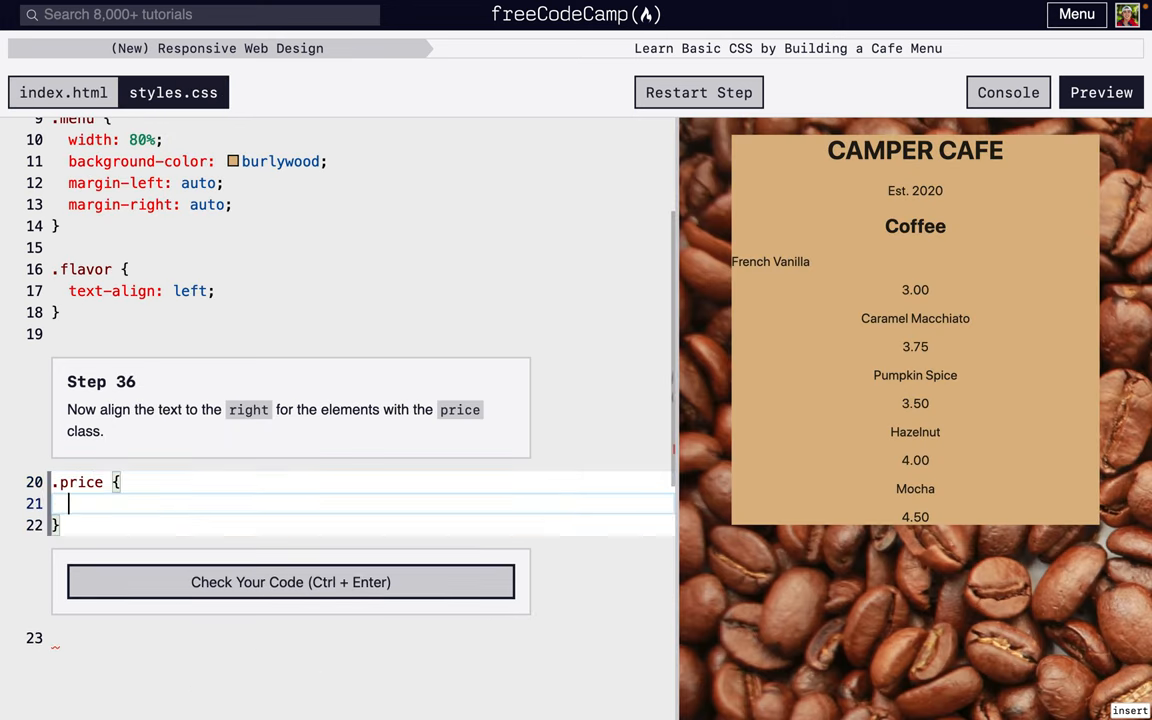
pyautogui.write('tex')
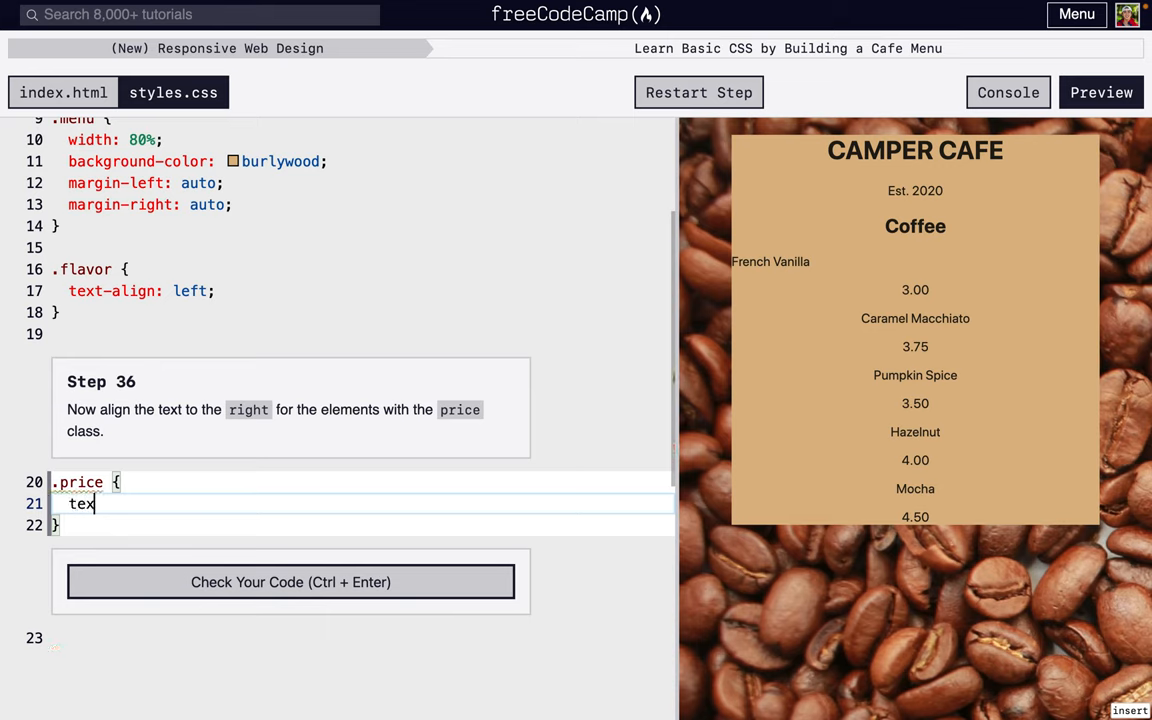
pyautogui.write('t-alin')
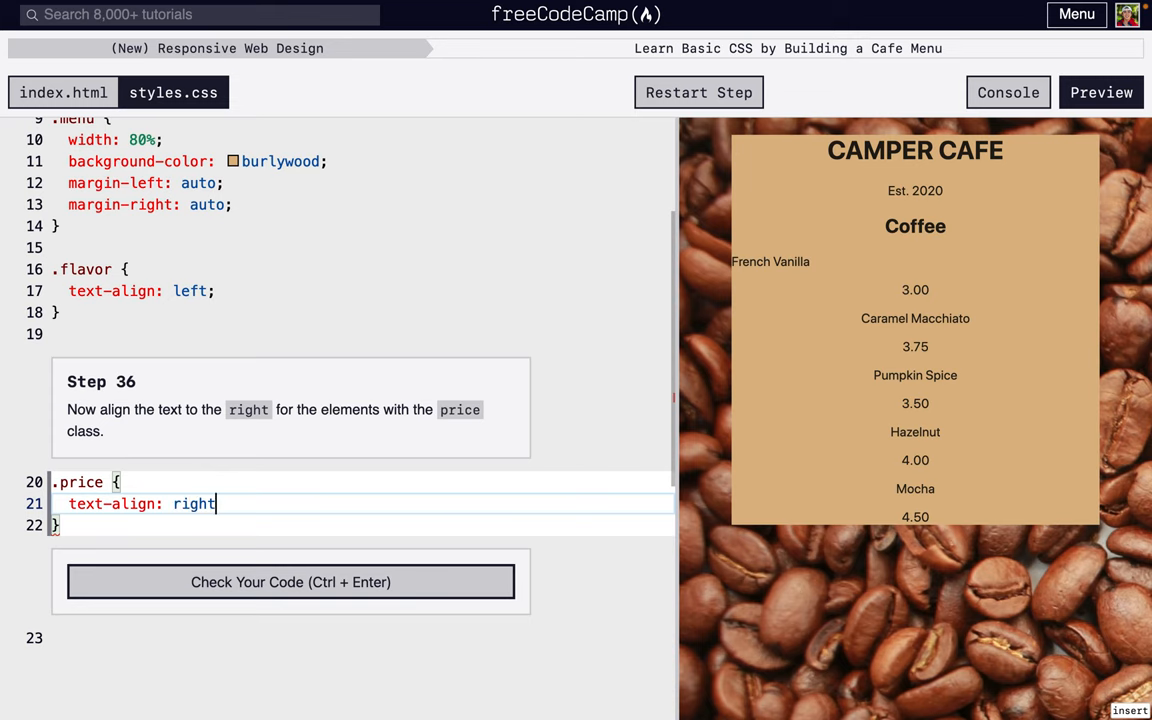
pyautogui.write(';')
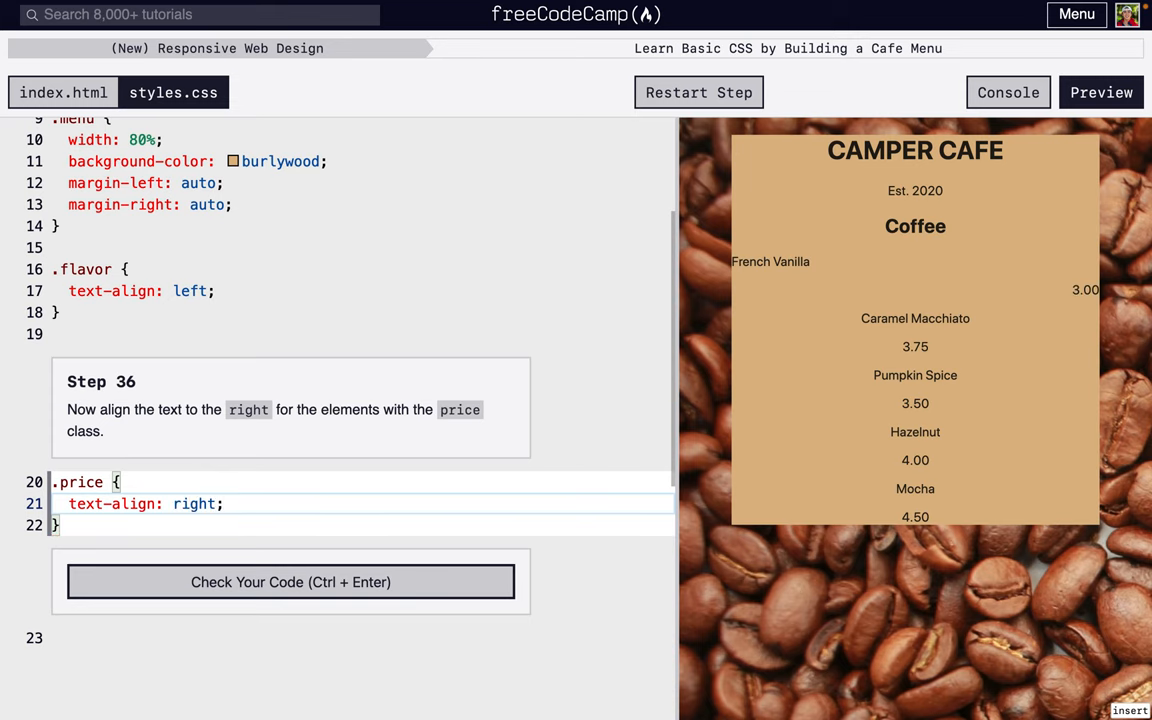
# - Check the right-align rule, then give the first article class="item" for step 37
pyautogui.click(290, 582)
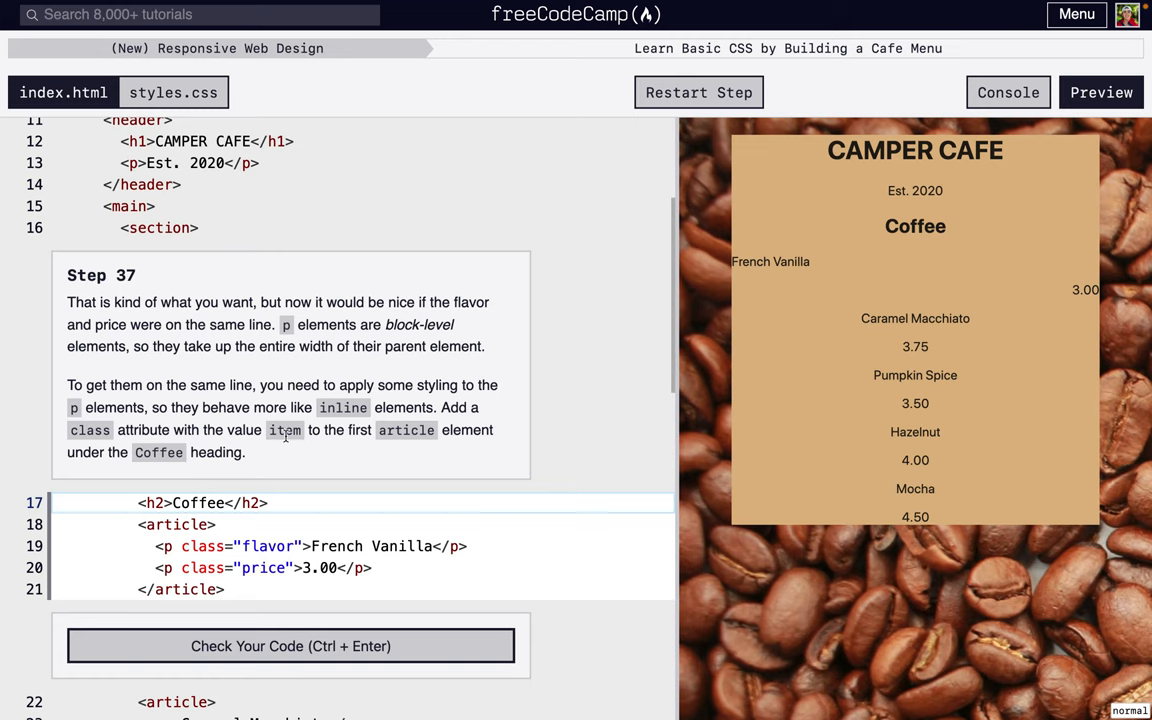
pyautogui.moveTo(1056, 300)
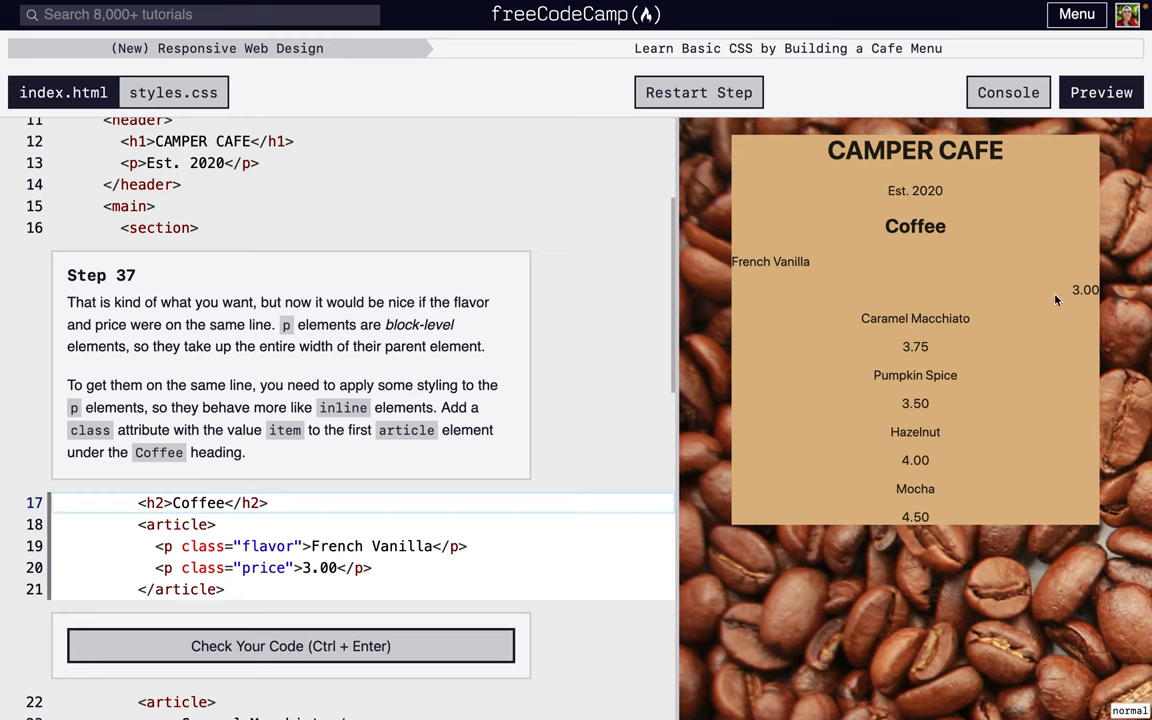
pyautogui.moveTo(804, 260)
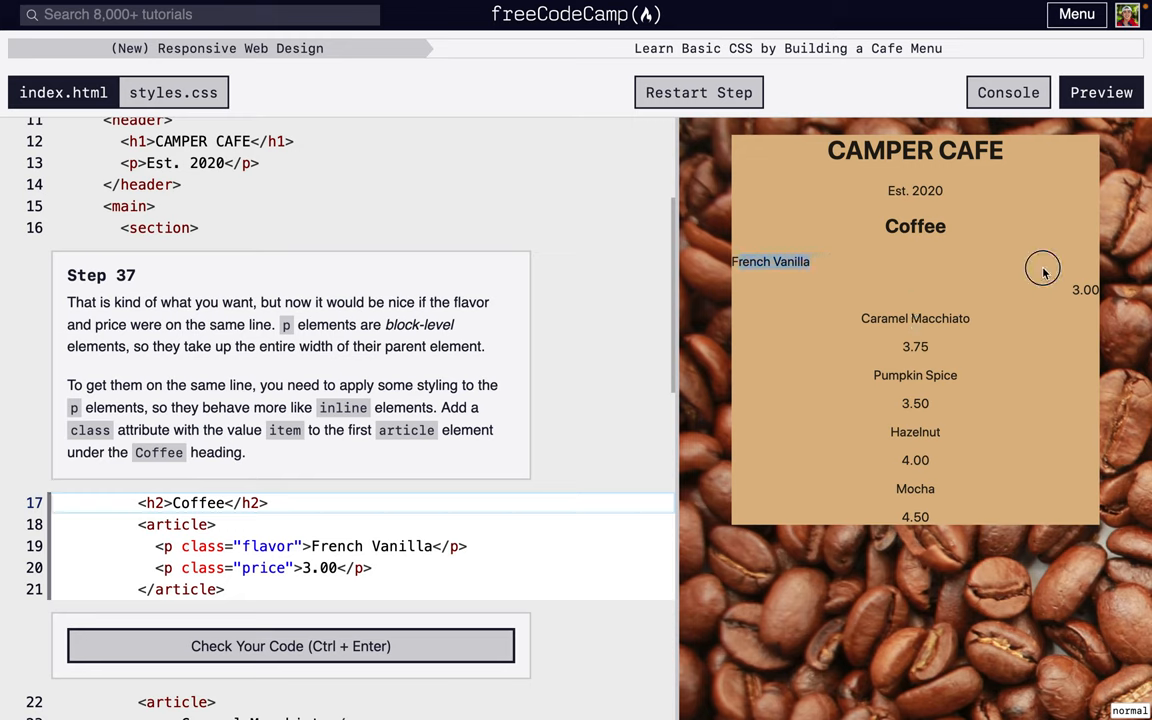
pyautogui.moveTo(1064, 304)
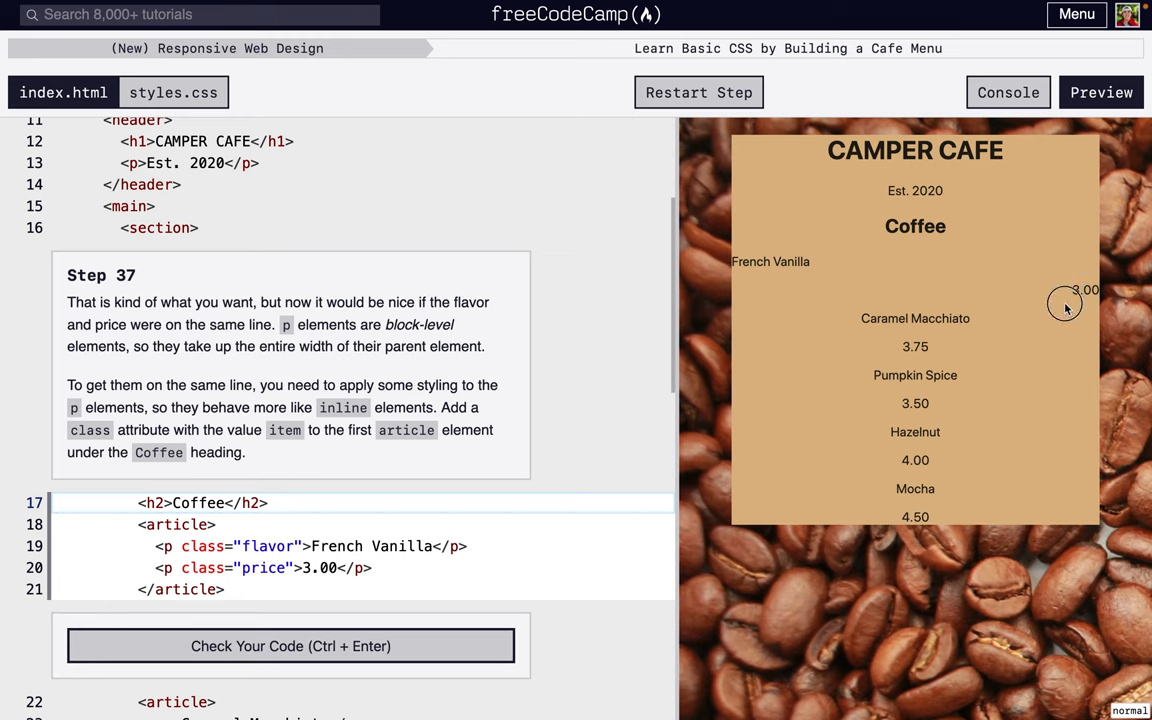
pyautogui.moveTo(992, 264)
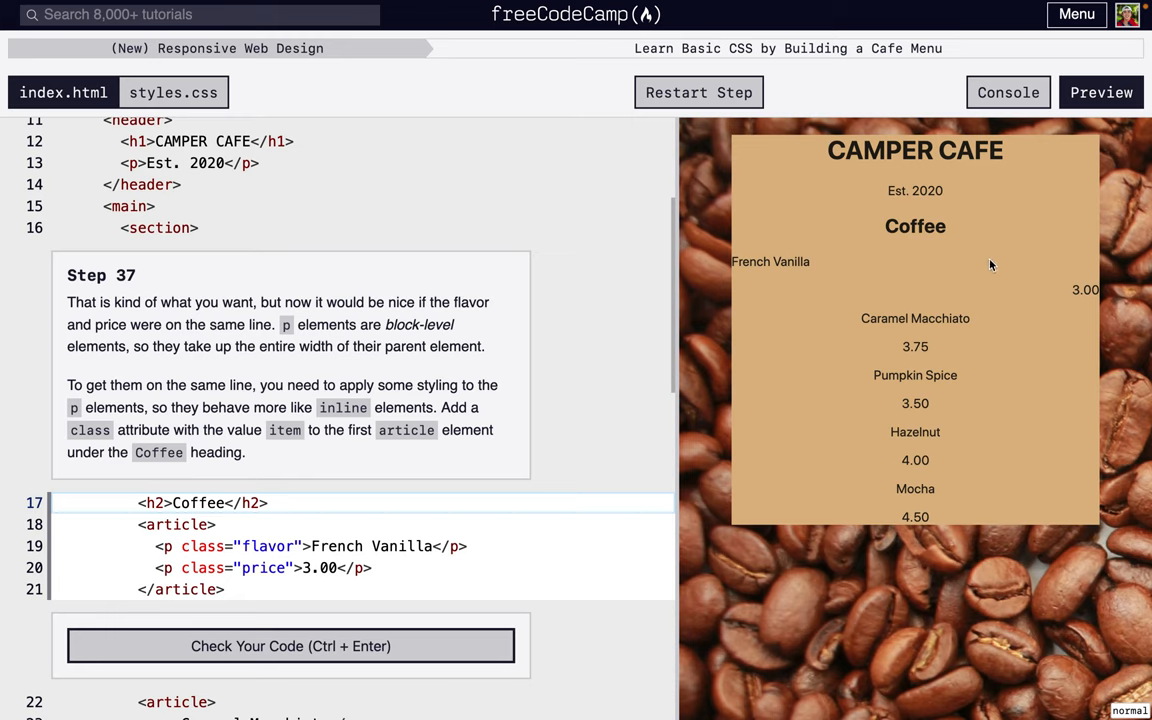
pyautogui.moveTo(912, 264)
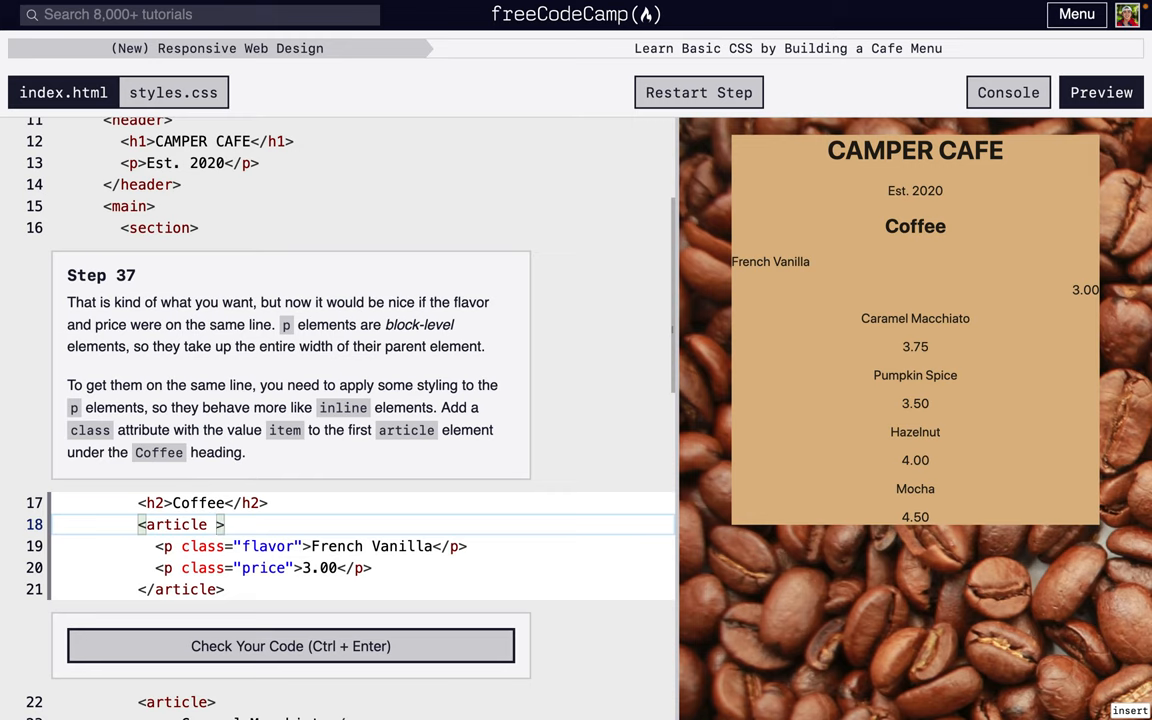
pyautogui.write('class=""')
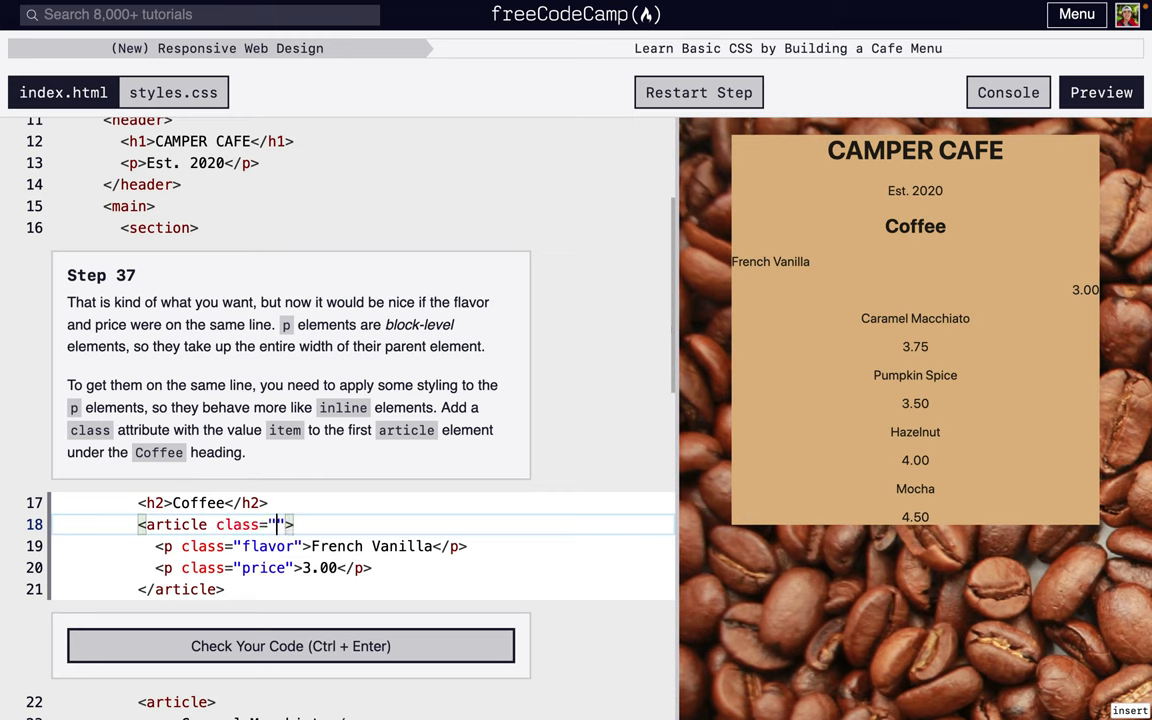
pyautogui.write('item')
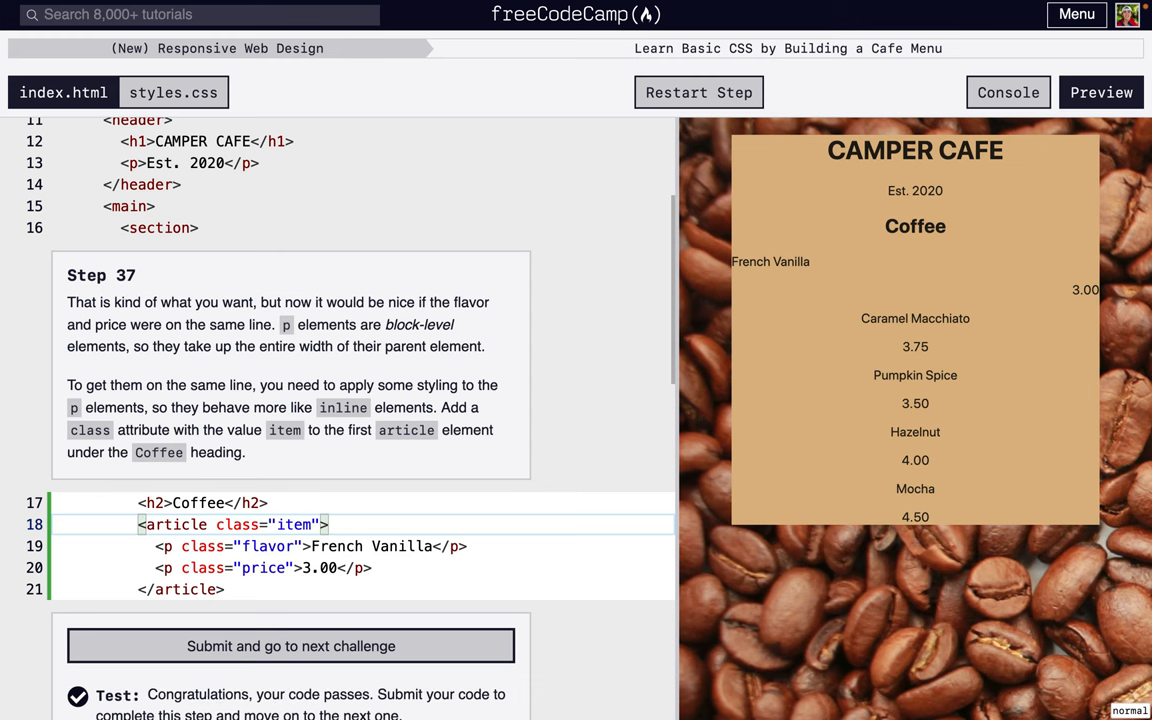
# - Submit step 37 and start an .item p rule in styles.css, referencing the article markup
pyautogui.click(290, 644)
pyautogui.write('.item {')
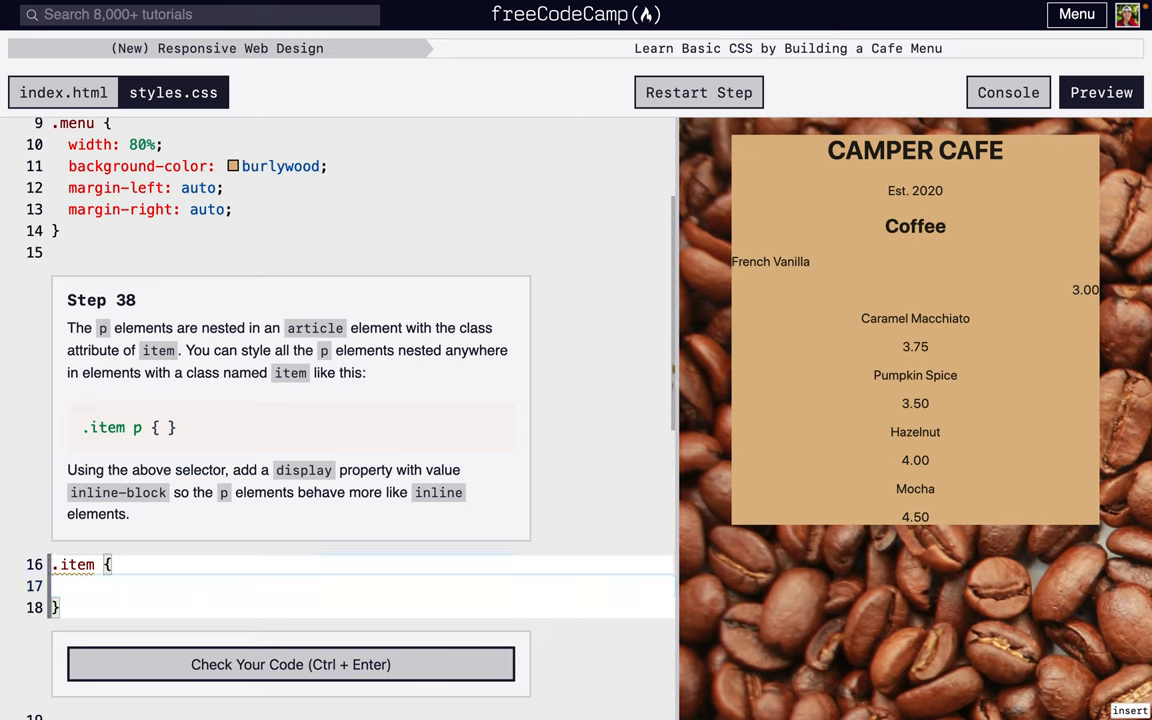
pyautogui.write('p')
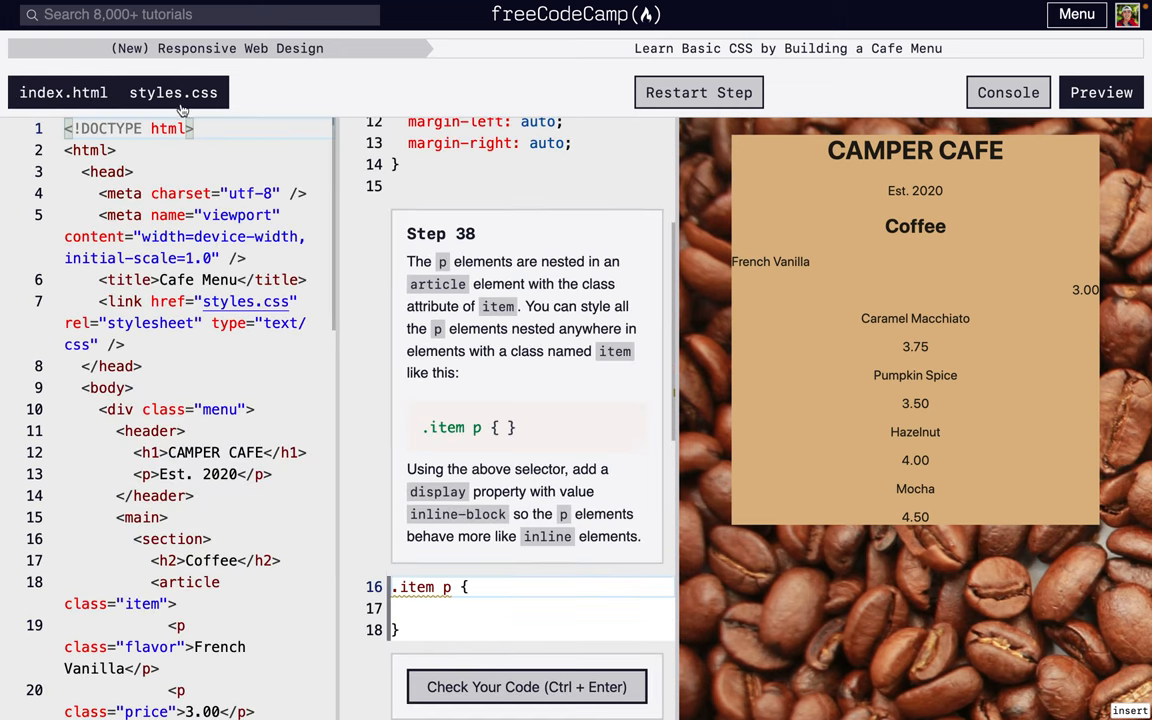
pyautogui.scroll(-3)
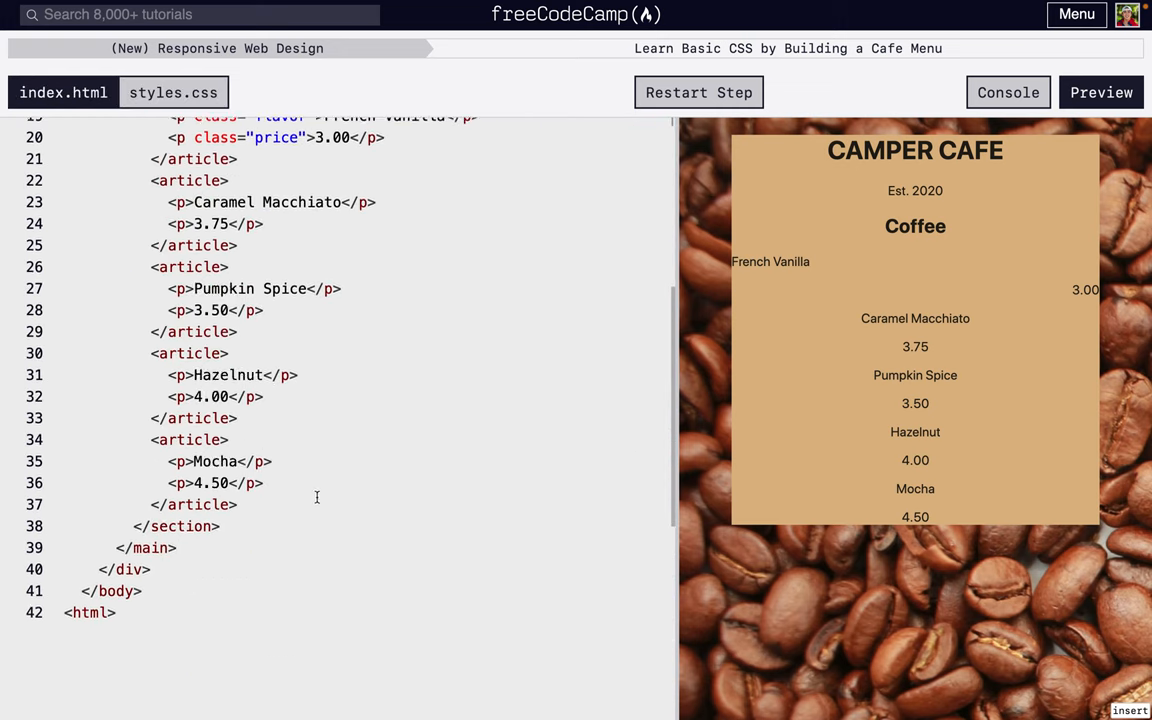
pyautogui.scroll(3)
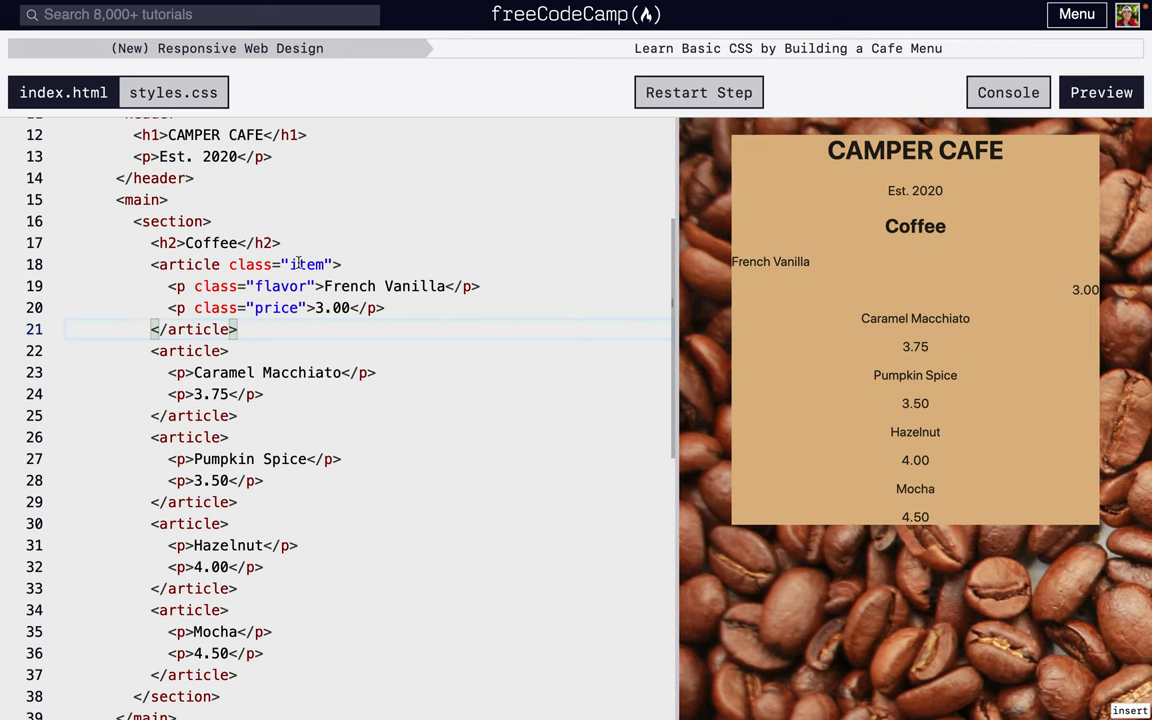
pyautogui.doubleClick(308, 264)
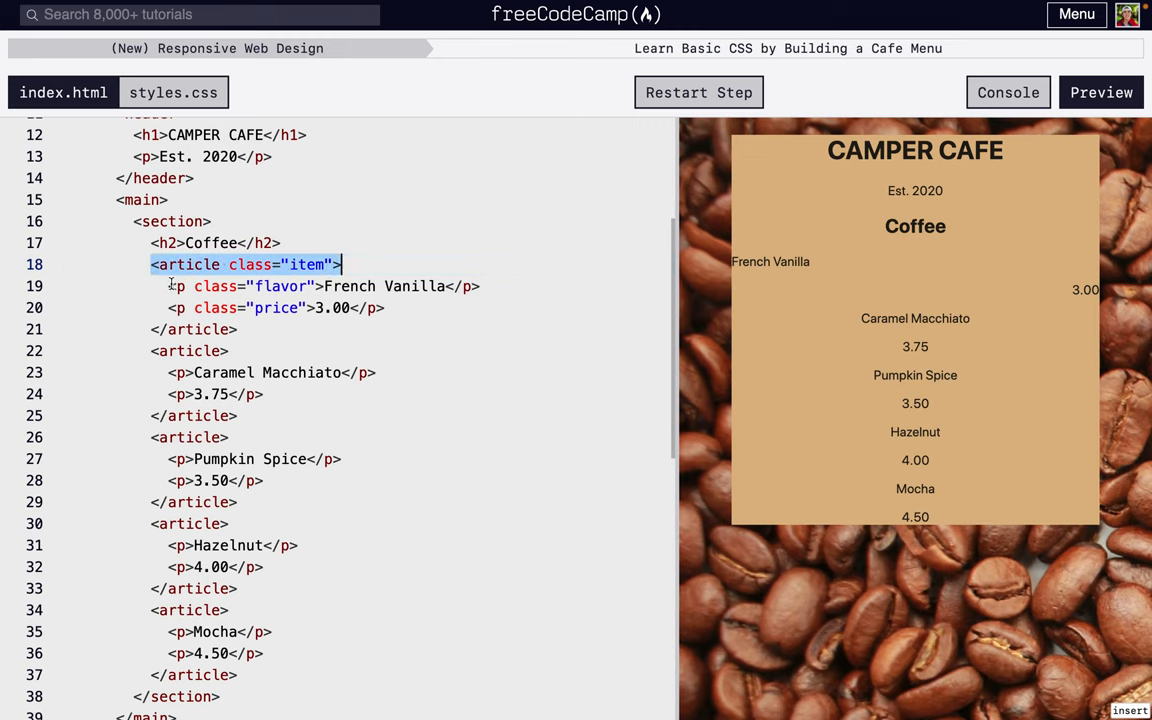
pyautogui.click(170, 286)
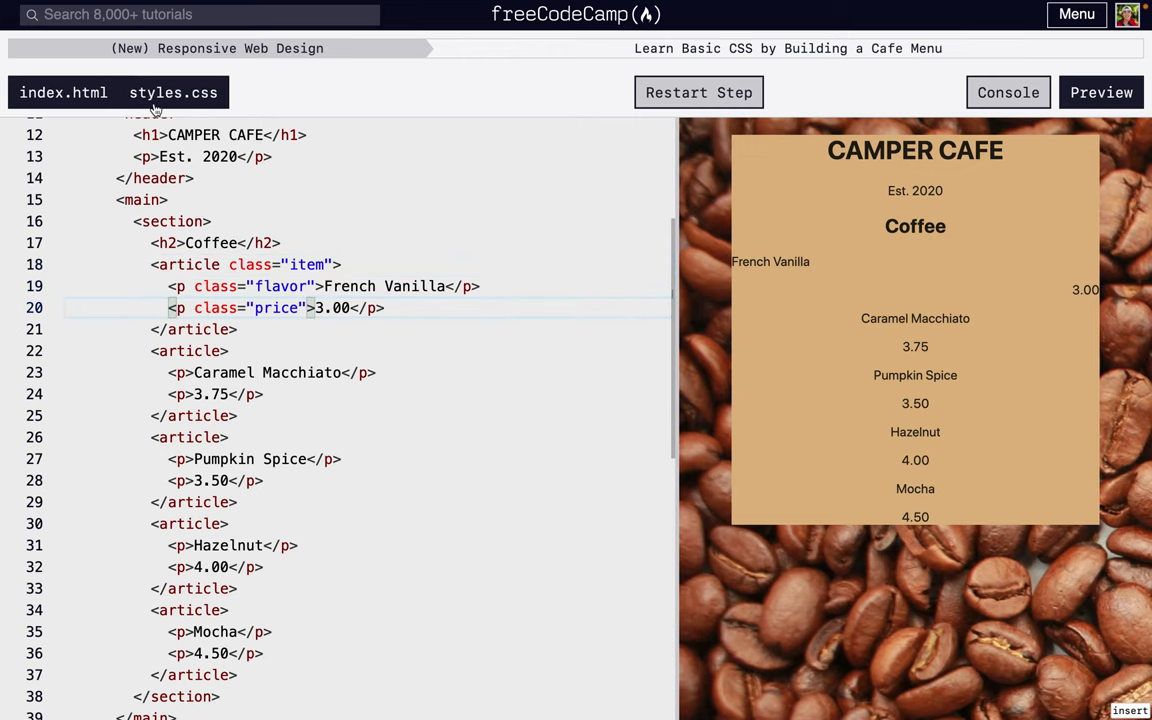
pyautogui.click(172, 92)
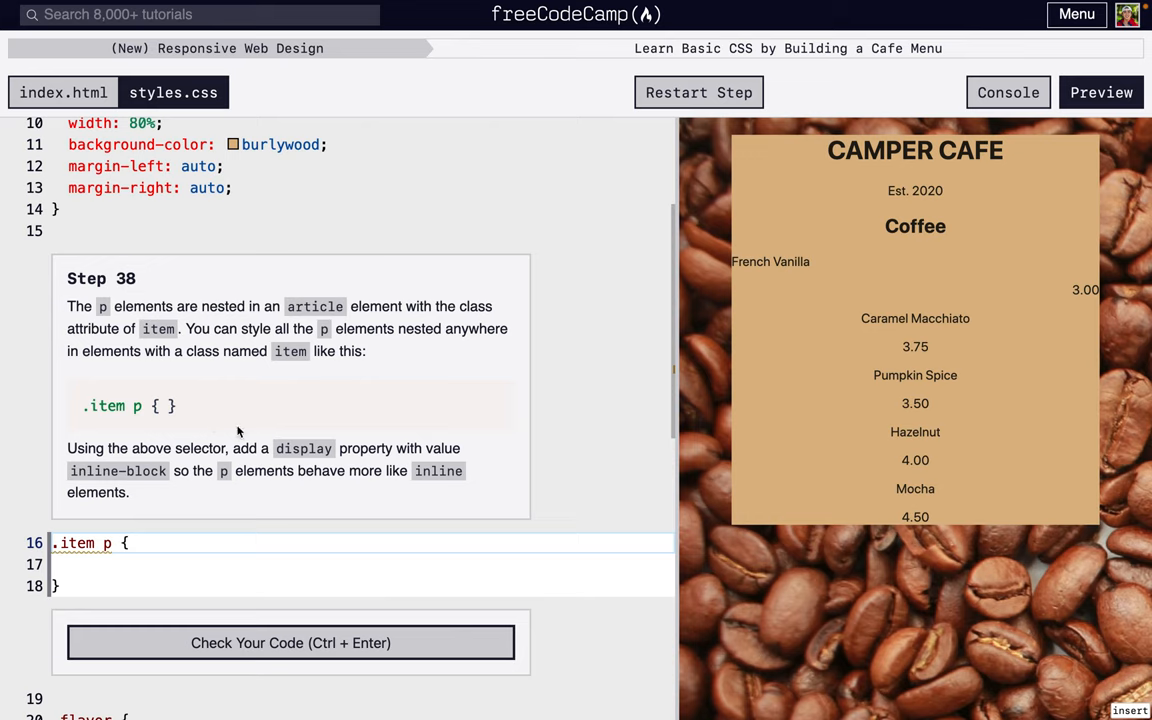
pyautogui.click(120, 564)
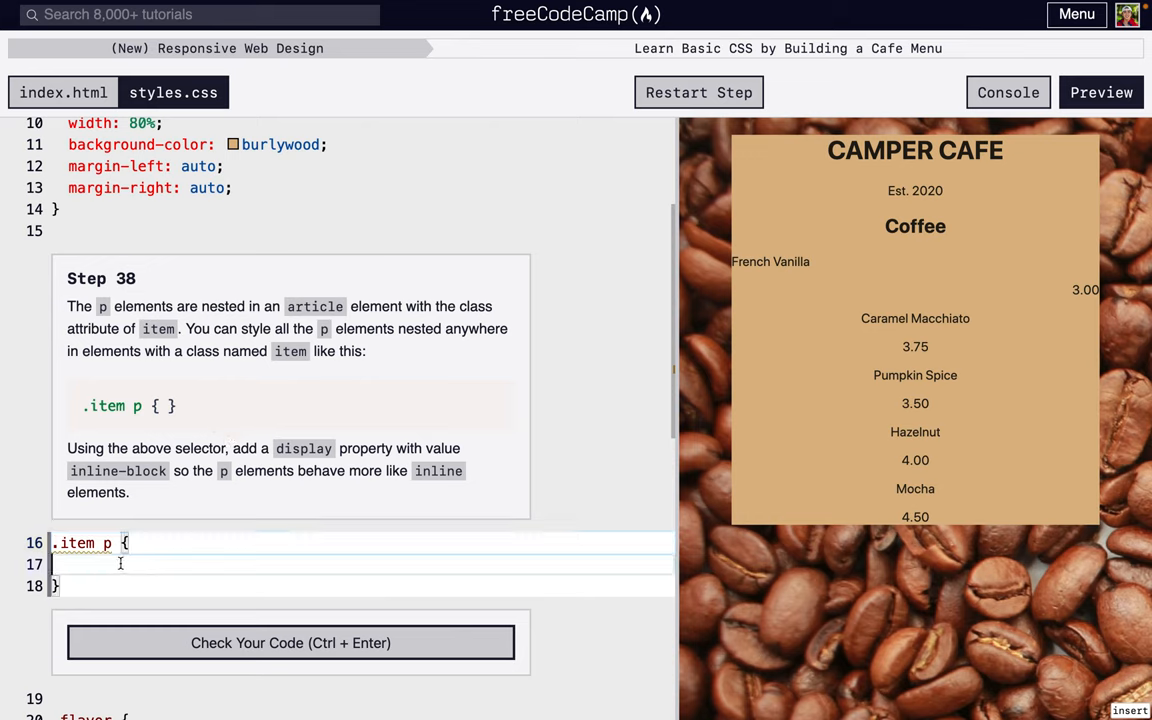
pyautogui.moveTo(444, 318)
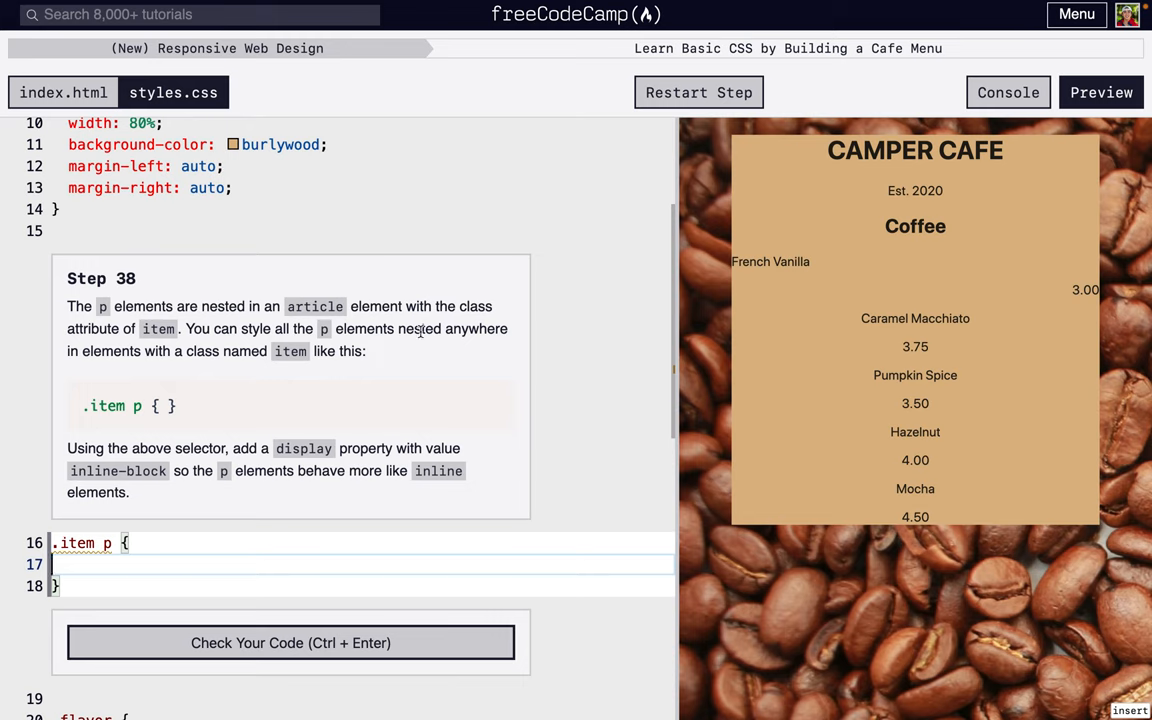
pyautogui.moveTo(464, 336)
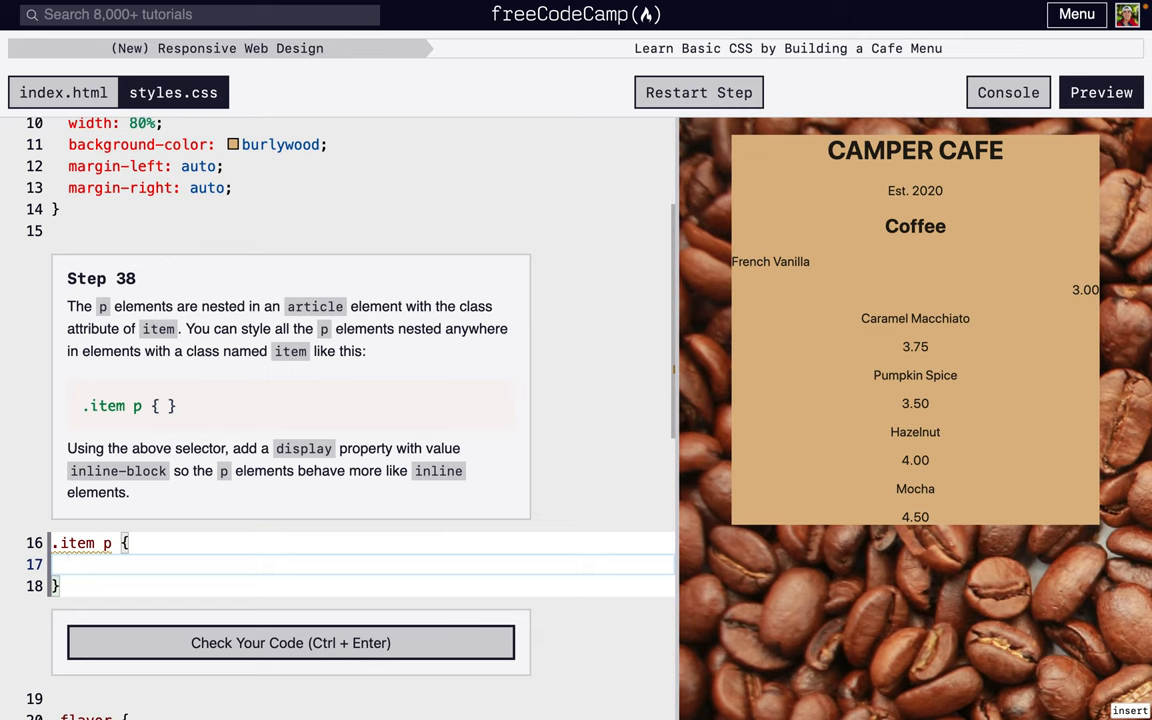
# - Set display: inline-block in the .item p rule so flavor and price share a line
pyautogui.write('display:')
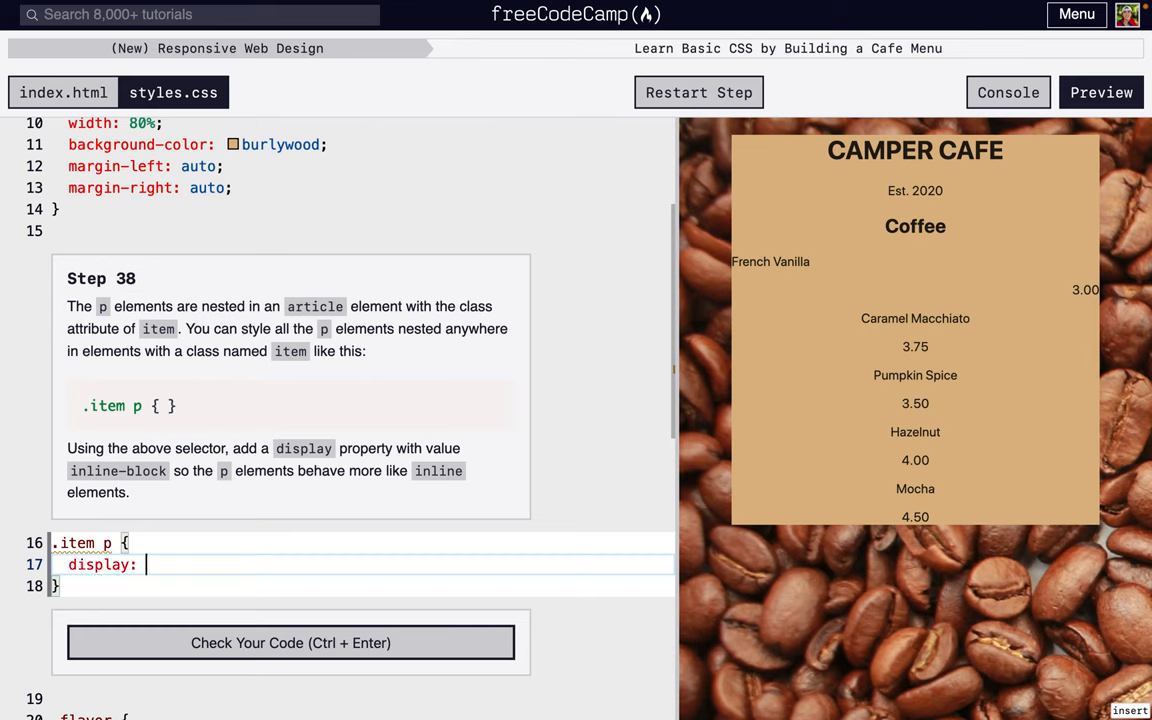
pyautogui.write('inline-blo')
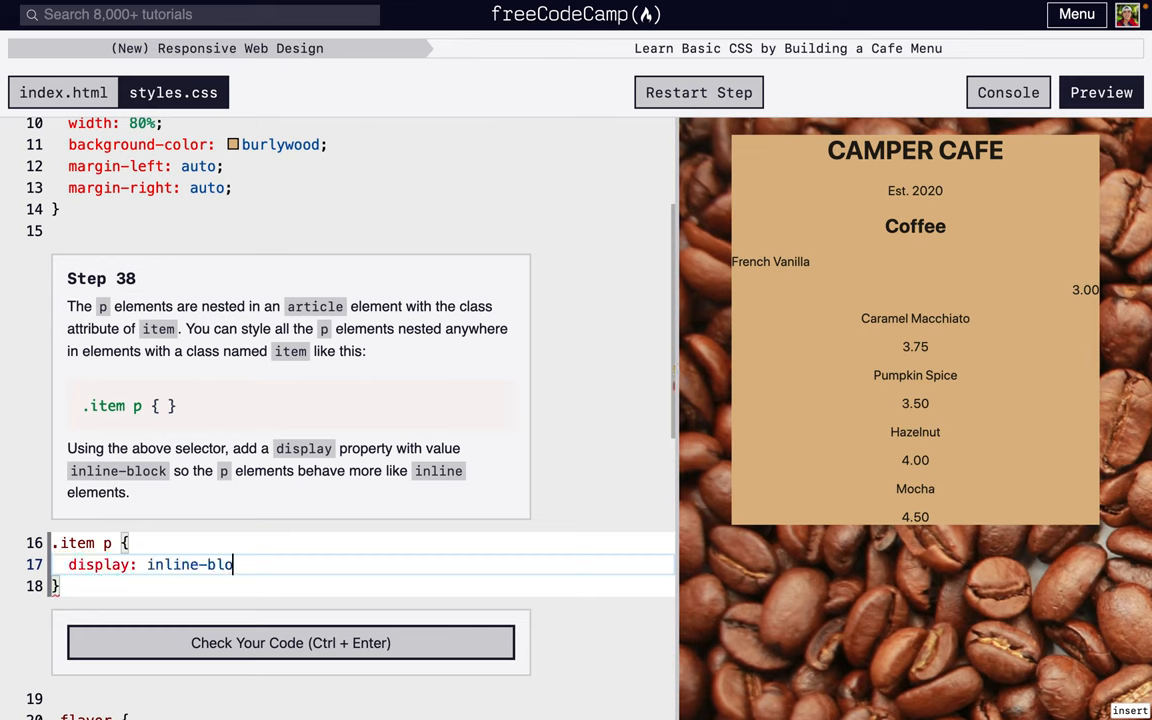
pyautogui.write('ck;')
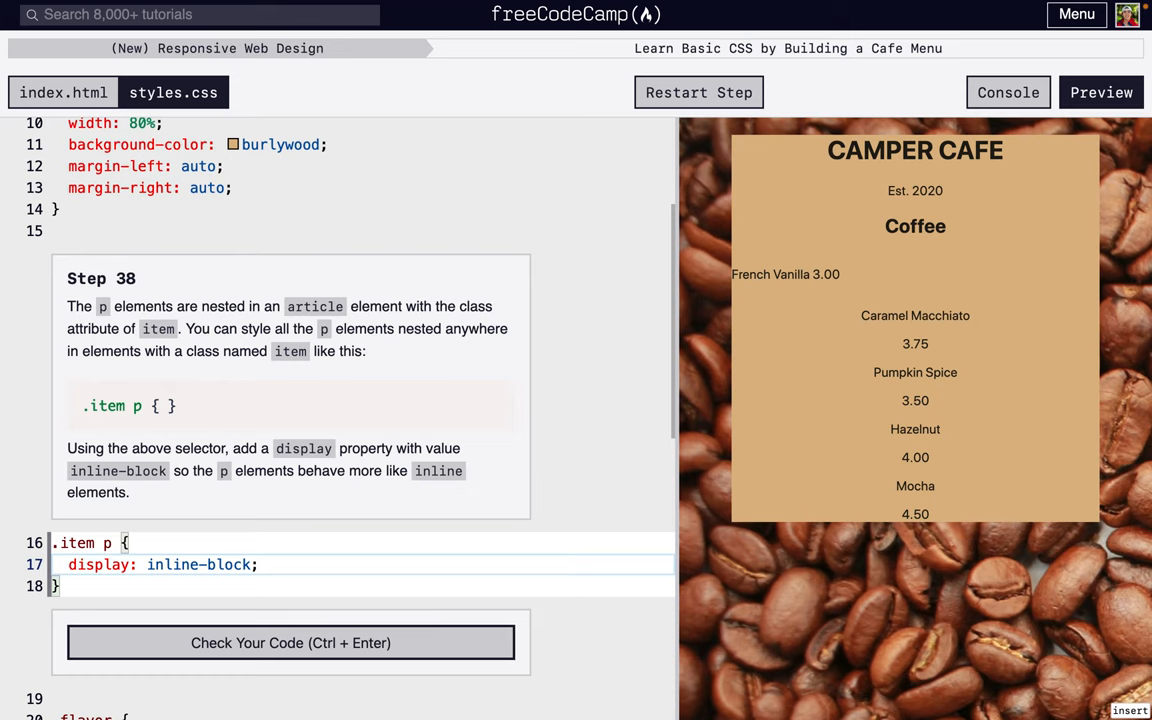
# - Check step 38, then give .flavor and .price width: 50% and check step 39
pyautogui.click(290, 642)
pyautogui.write('width:')
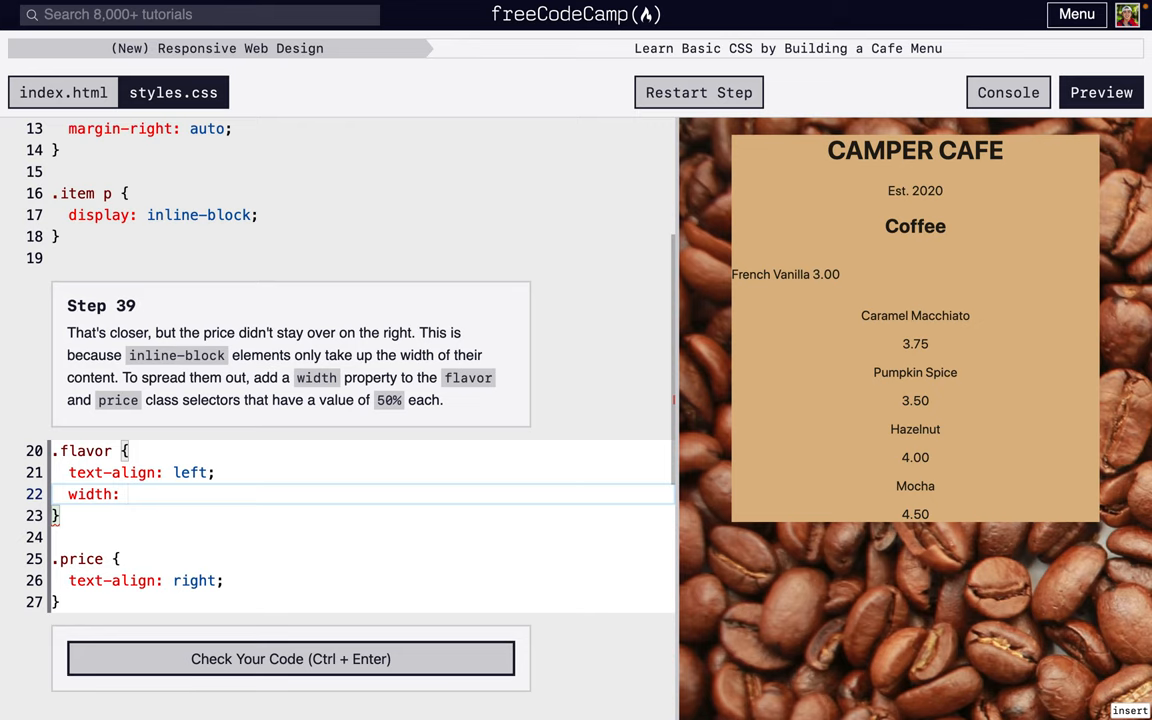
pyautogui.write('50%')
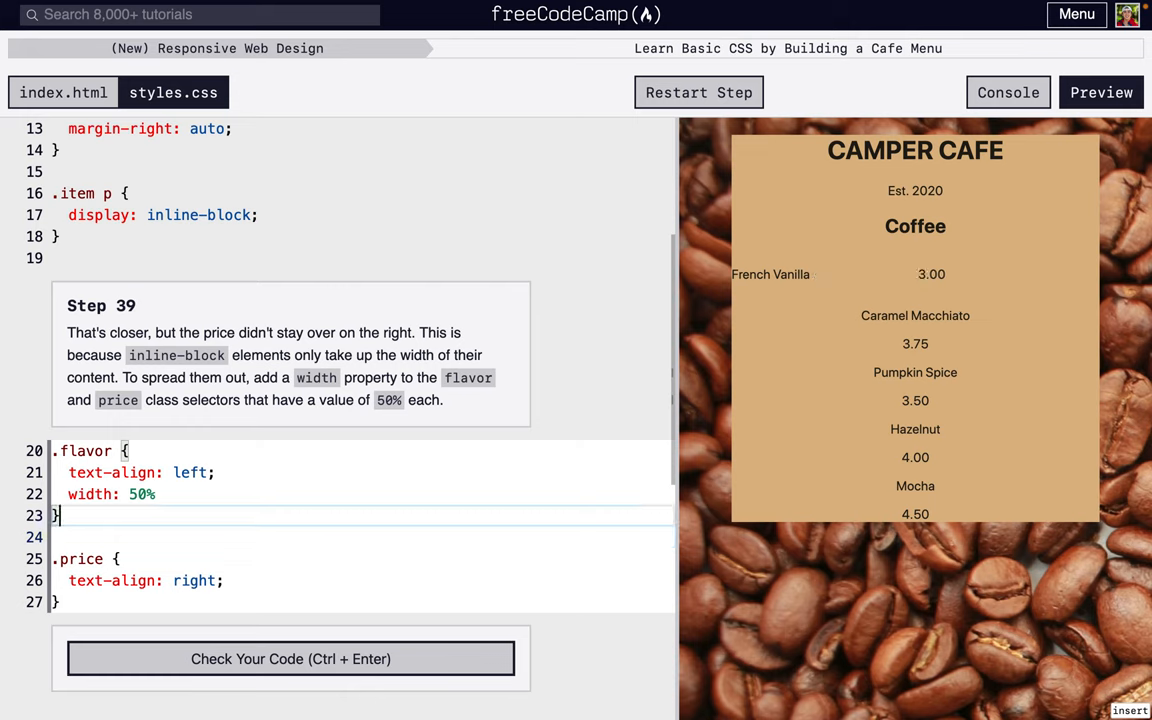
pyautogui.write(';')
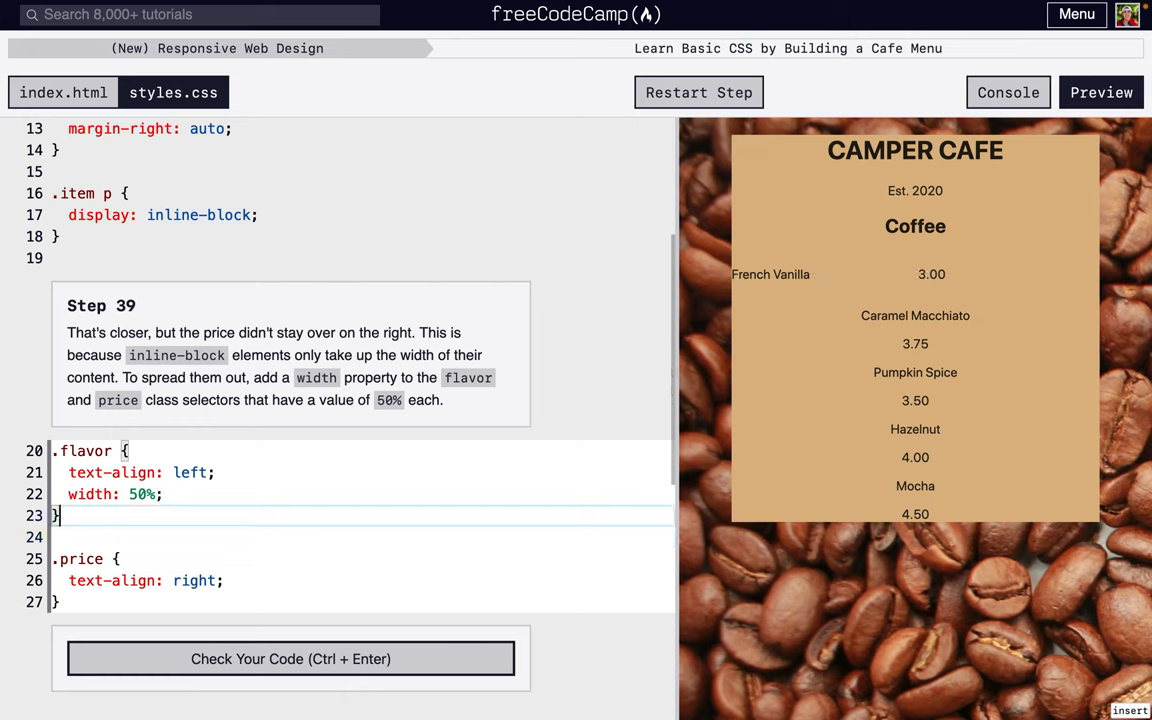
pyautogui.write('w')
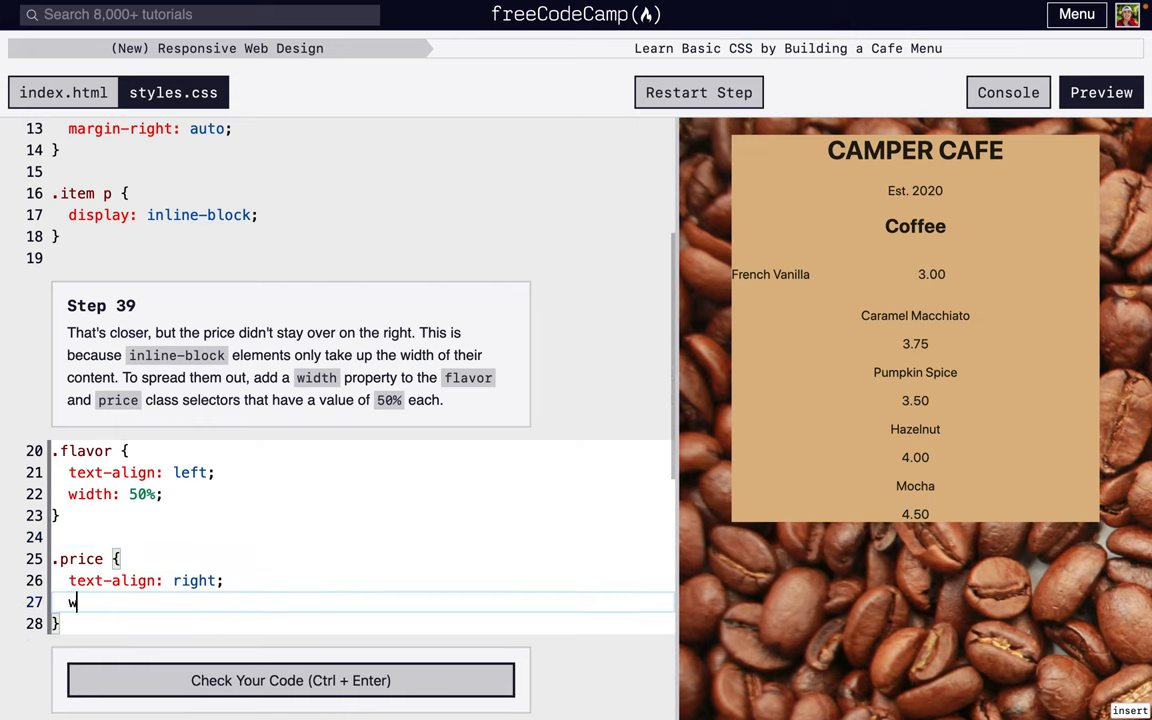
pyautogui.write('idth: 50')
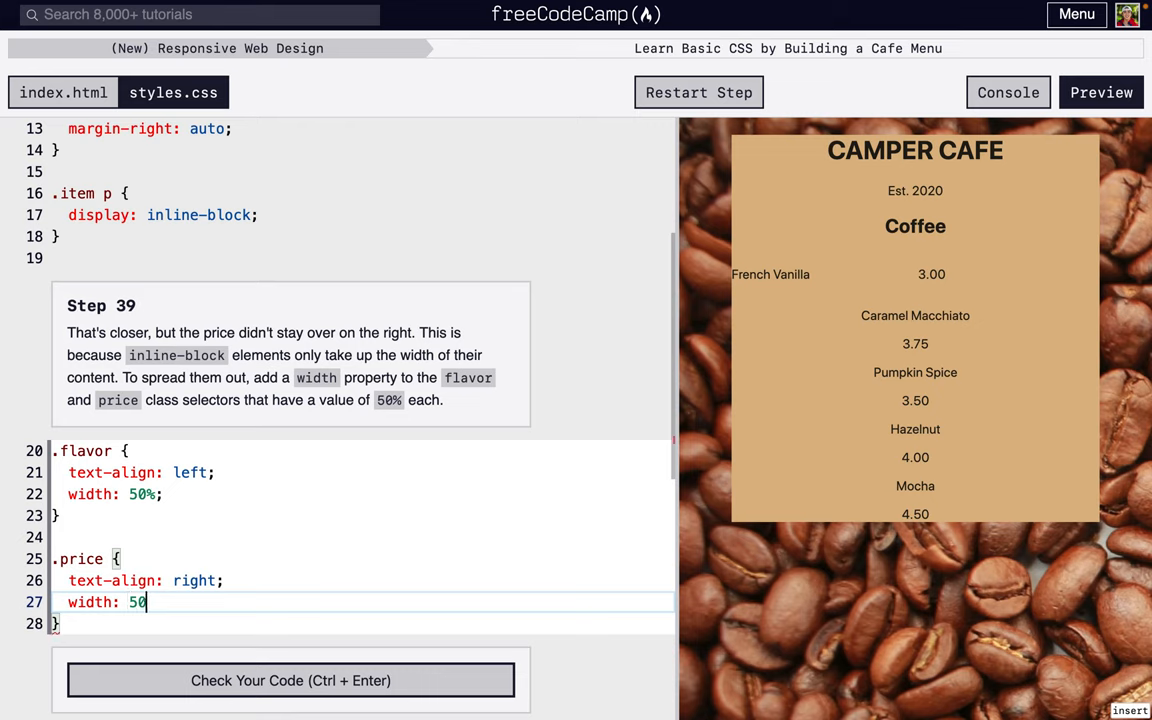
pyautogui.write('%;')
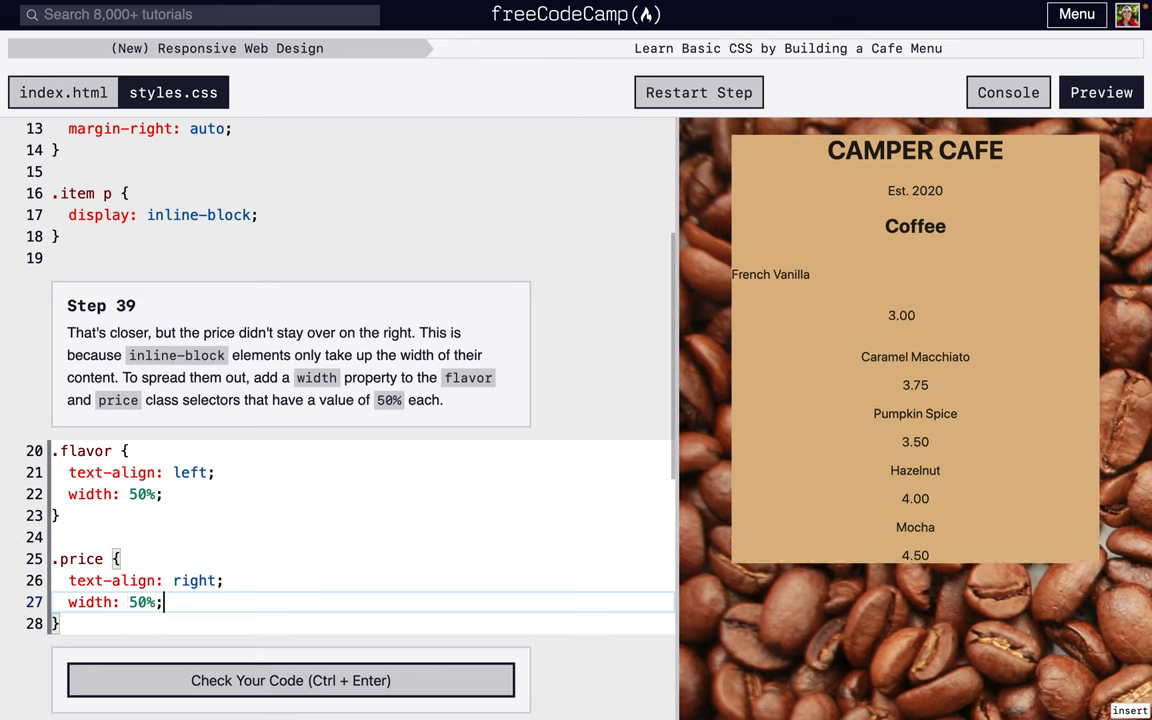
pyautogui.click(292, 680)
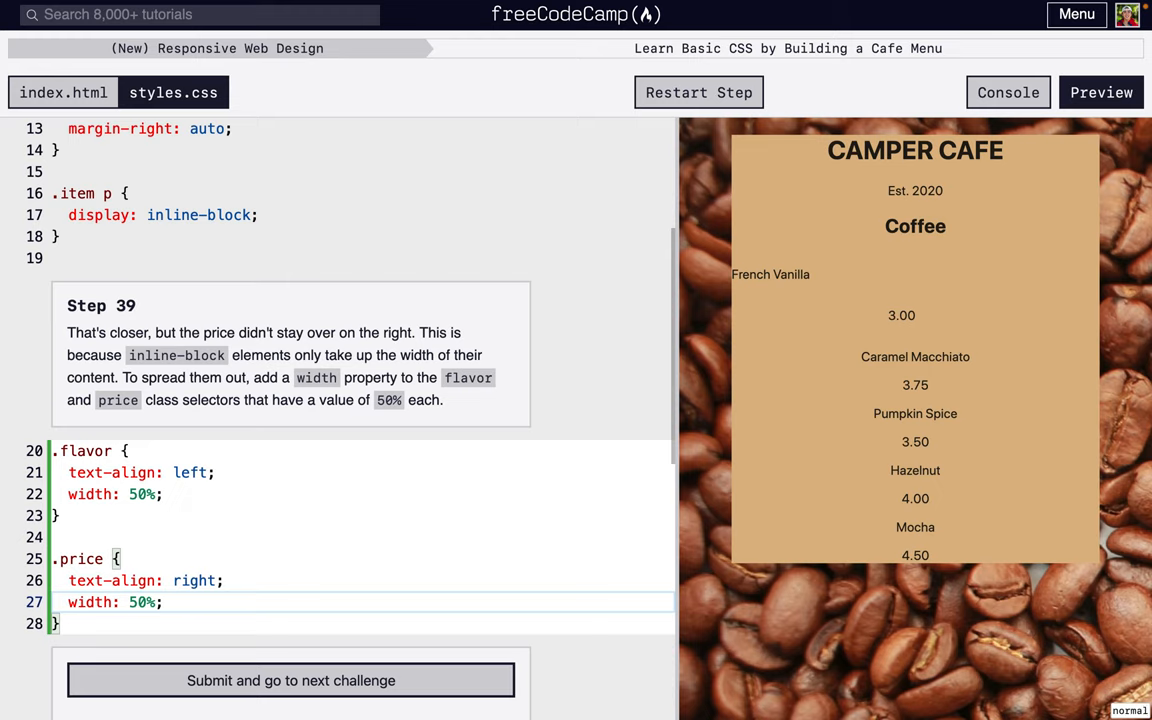
# - Submit step 39 and change both .flavor and .price widths to 49% for step 40
pyautogui.click(290, 680)
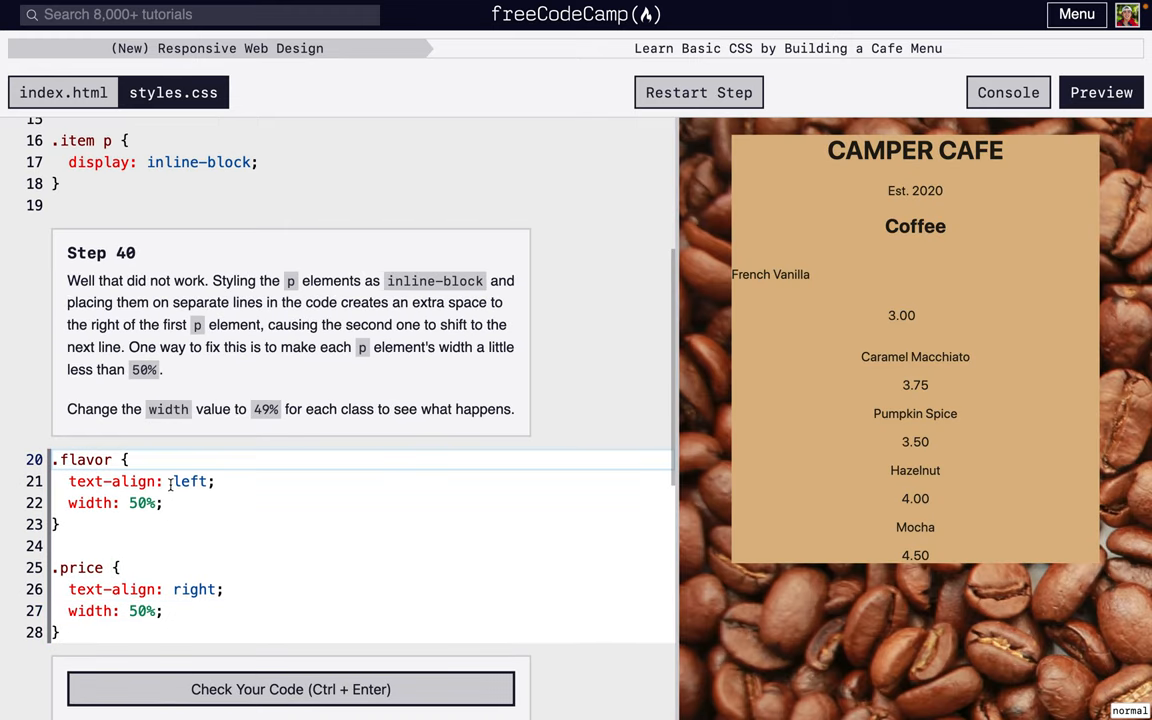
pyautogui.moveTo(368, 496)
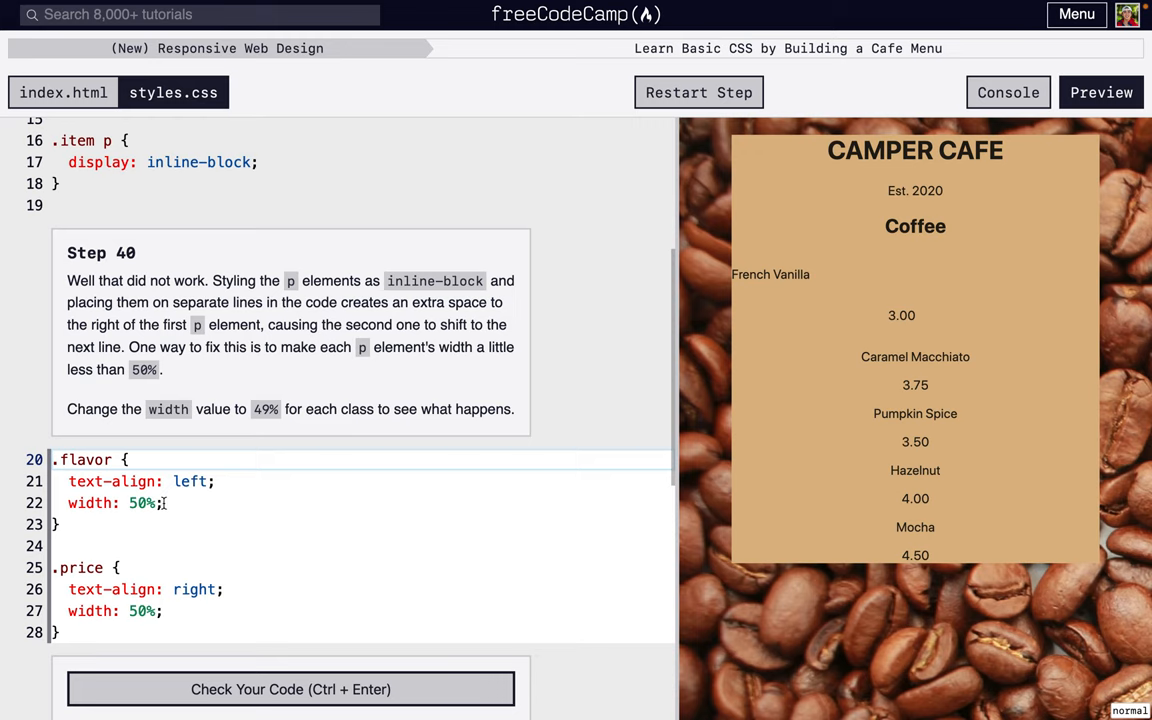
pyautogui.press('Backspace')
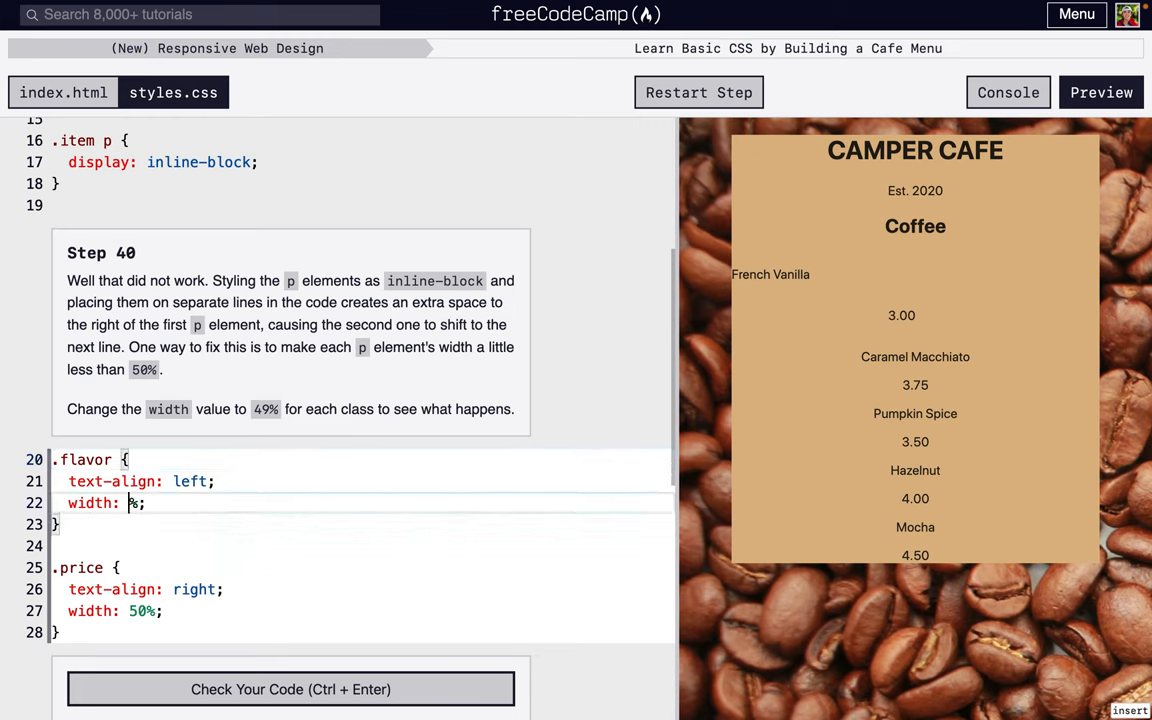
pyautogui.write('49')
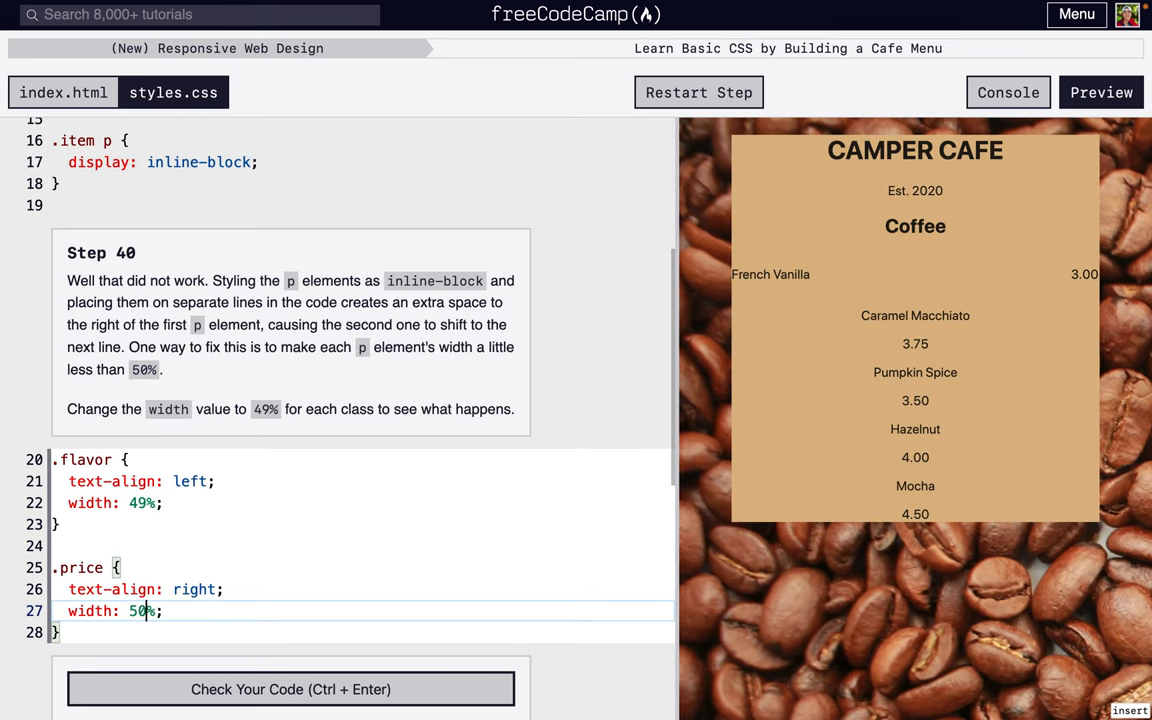
pyautogui.write('49')
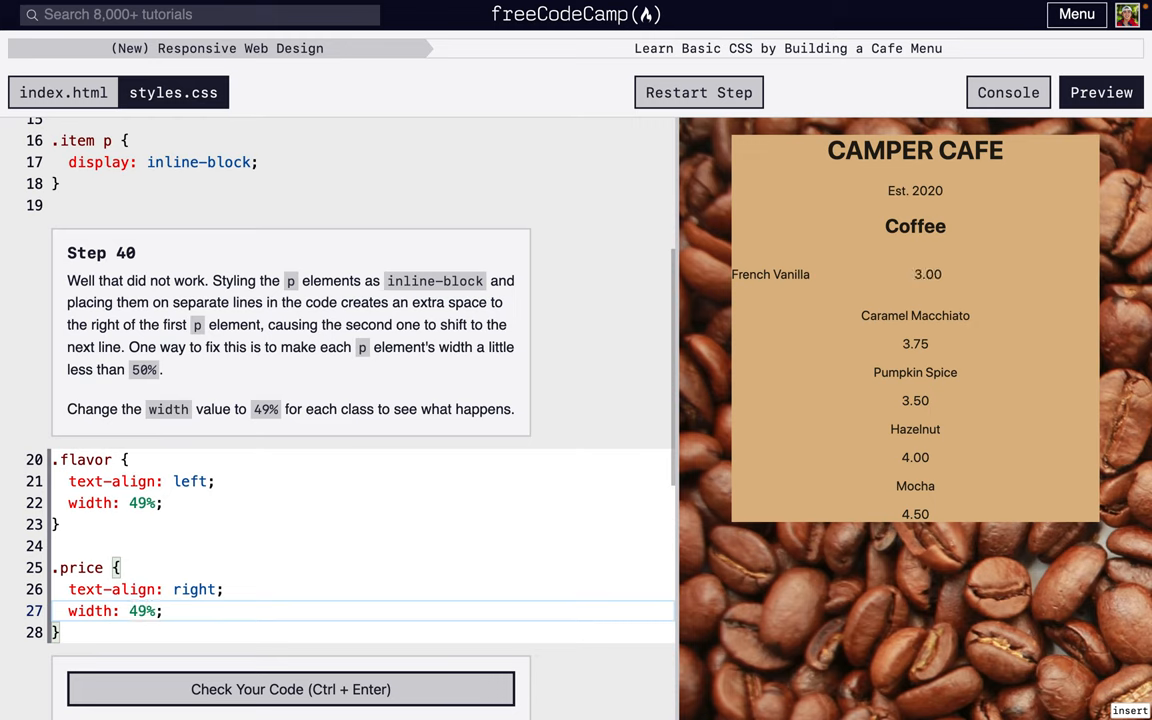